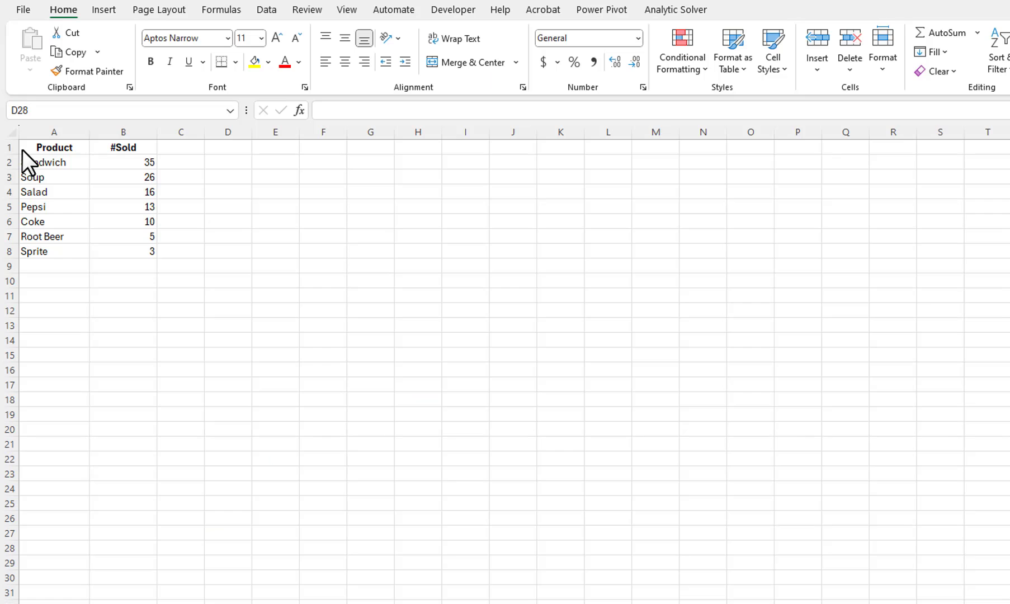
mouse_move(23, 169)
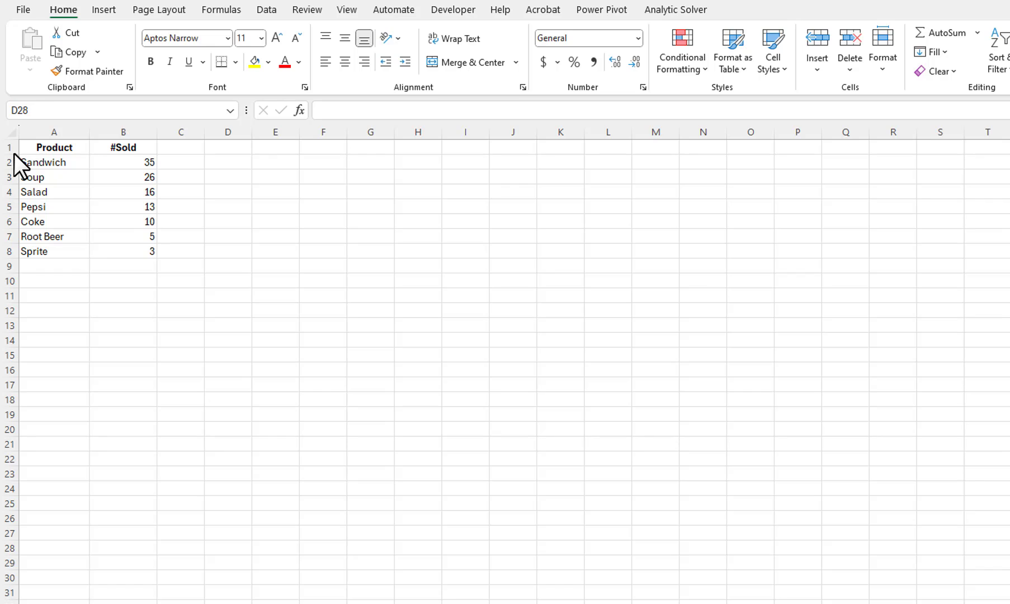
- Select A1:B8 and insert a Pie of Pie chart of the seven products' sales
left_click(54, 147)
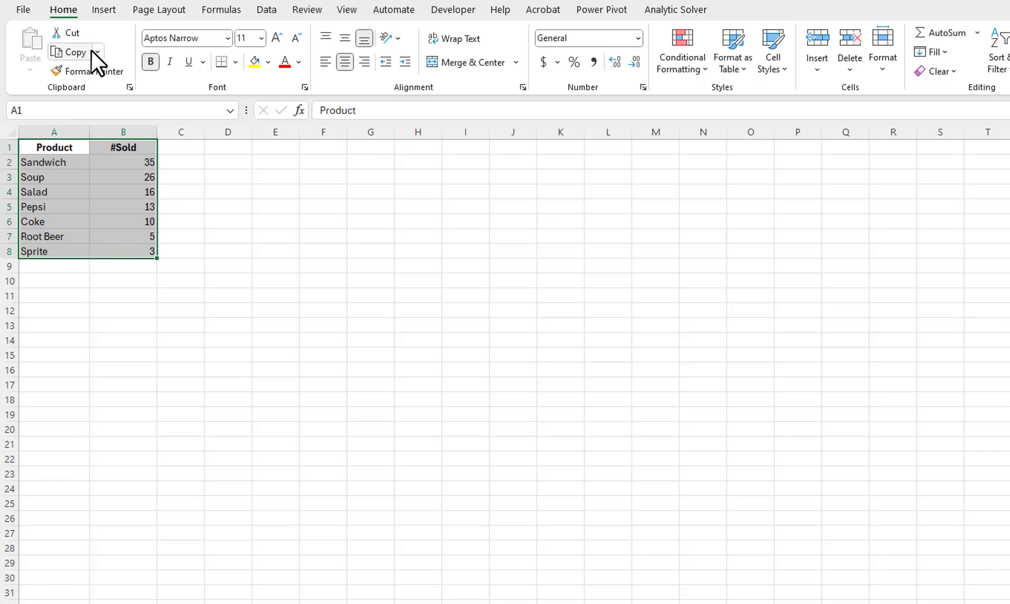
left_click(104, 10)
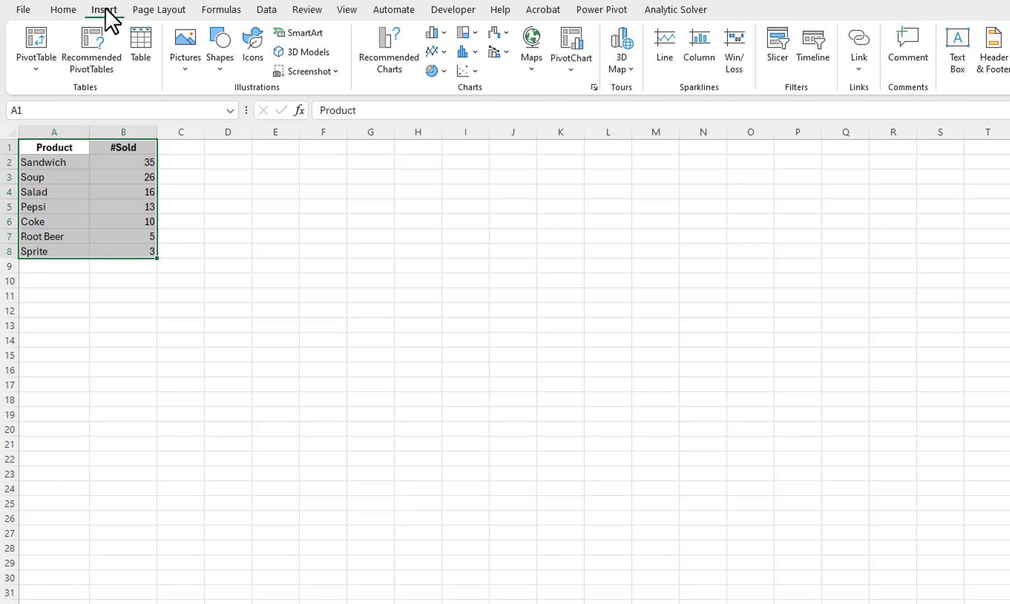
mouse_move(301, 78)
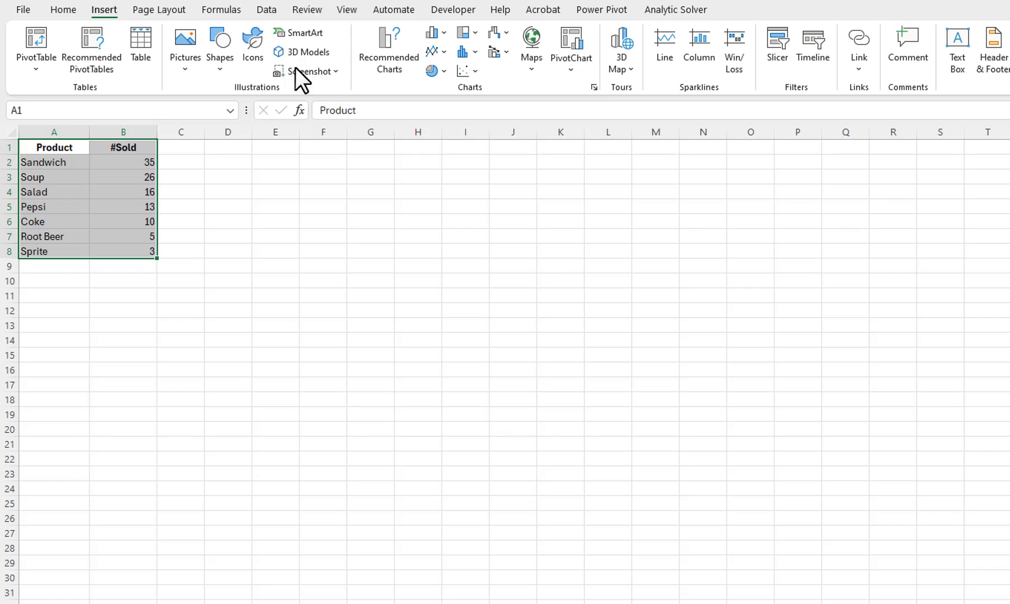
left_click(431, 70)
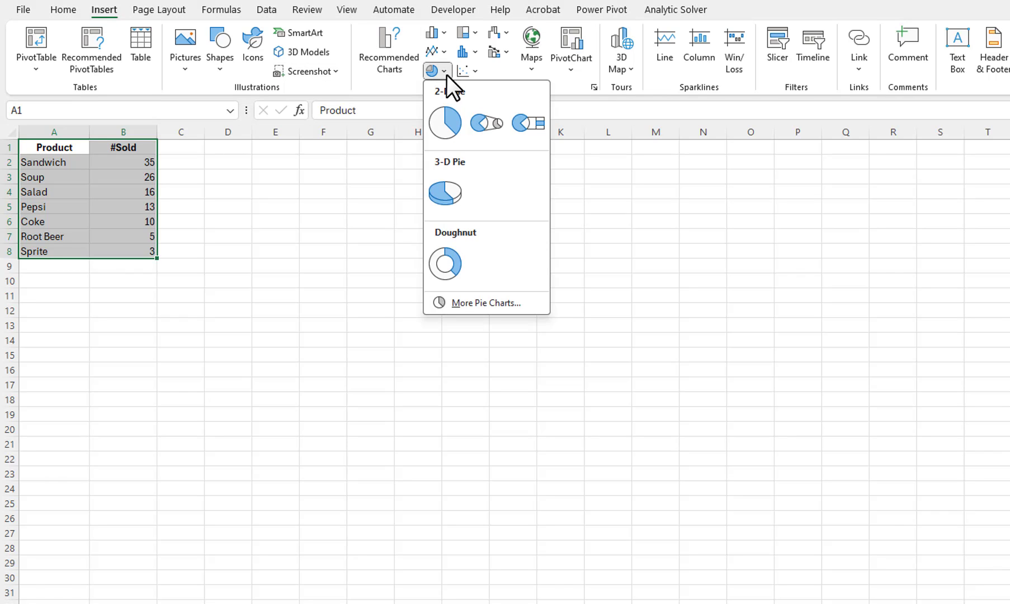
left_click(487, 122)
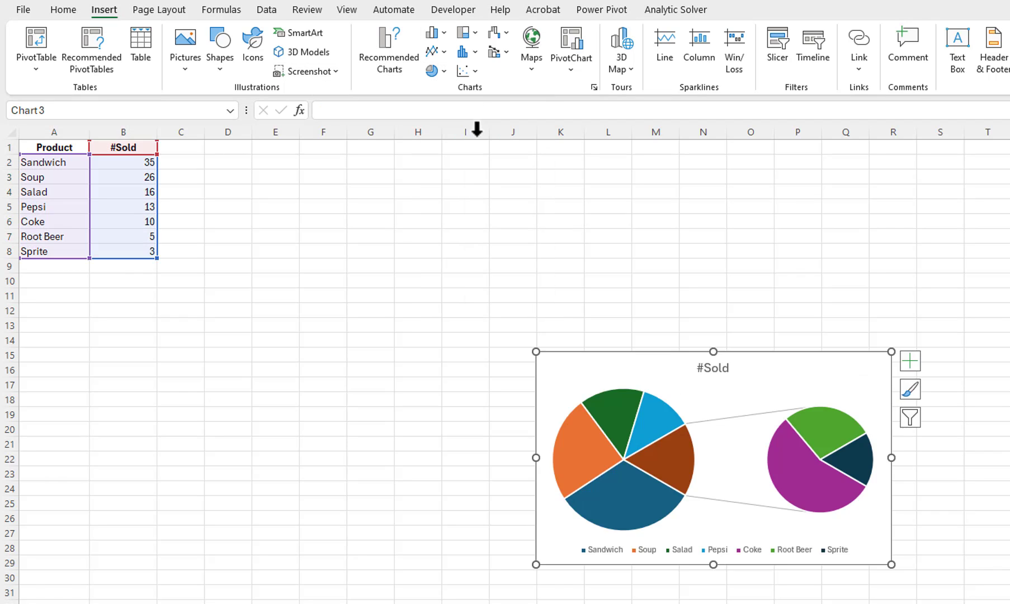
mouse_move(533, 350)
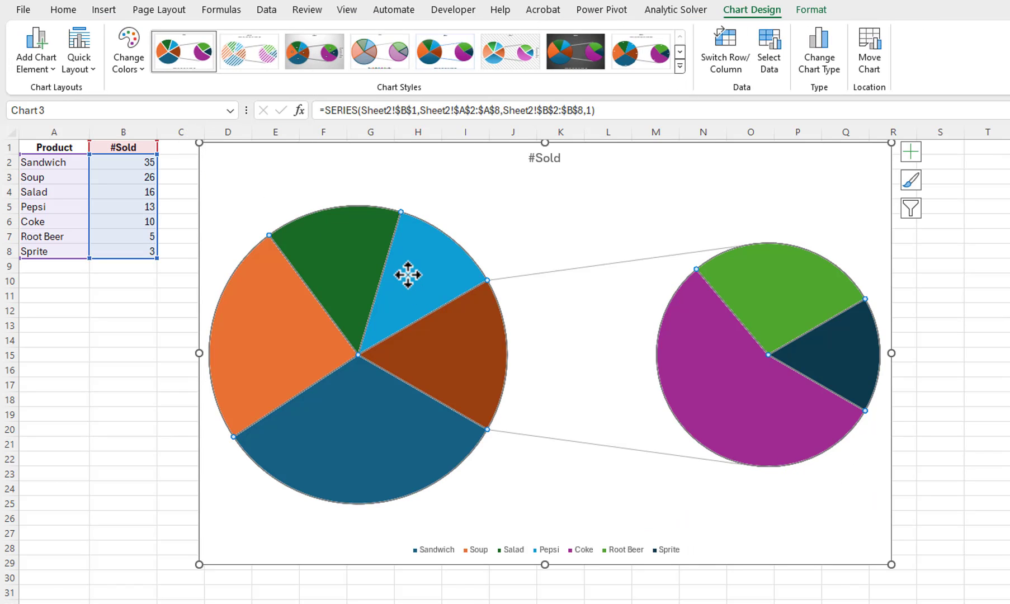
mouse_move(897, 156)
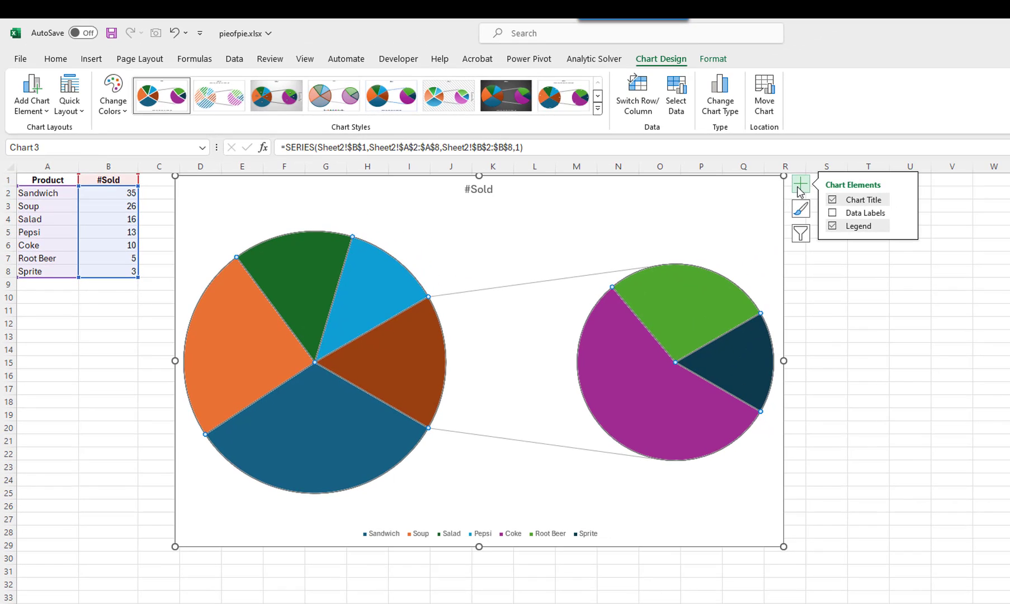
- Turn on data labels, try Center, Outside End and Best Fit, then choose Data Callout
left_click(833, 214)
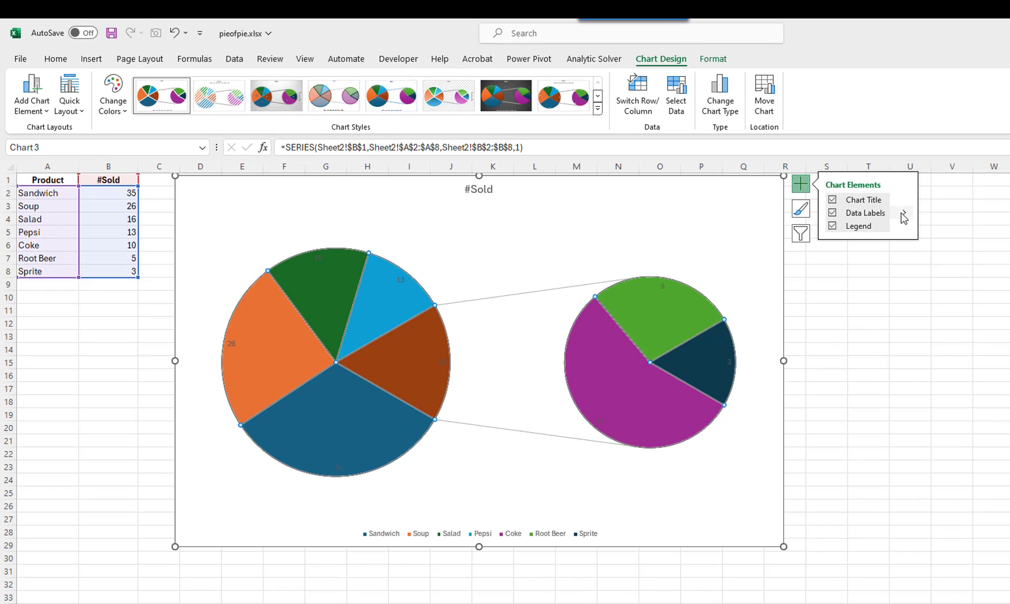
left_click(902, 216)
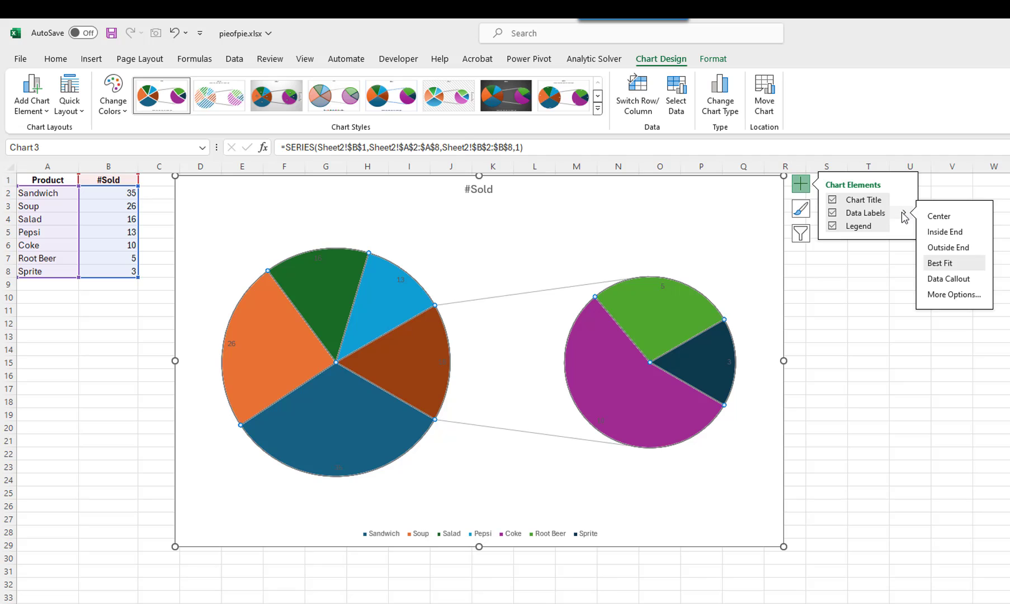
left_click(938, 216)
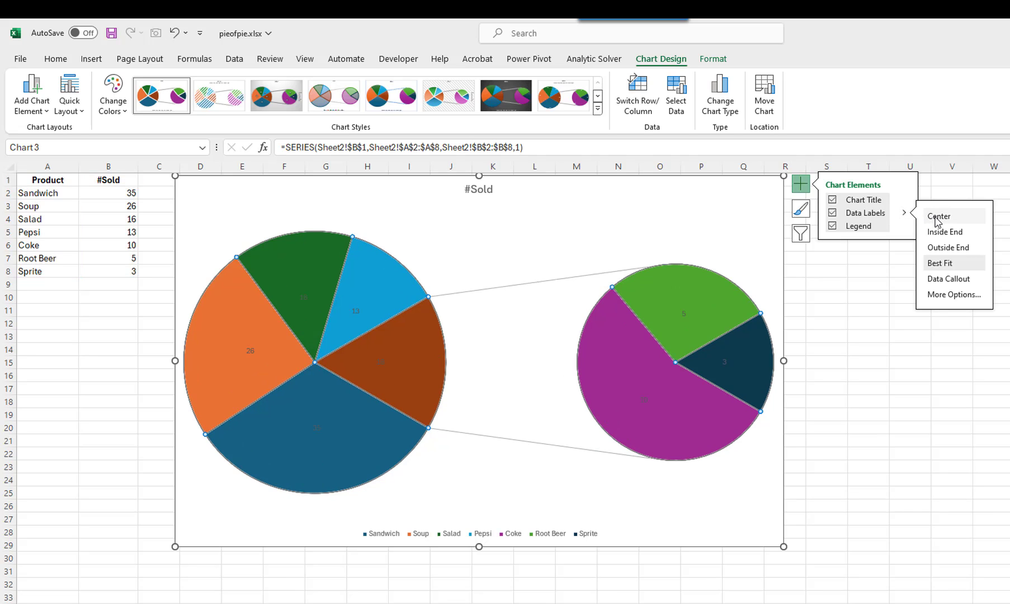
left_click(948, 247)
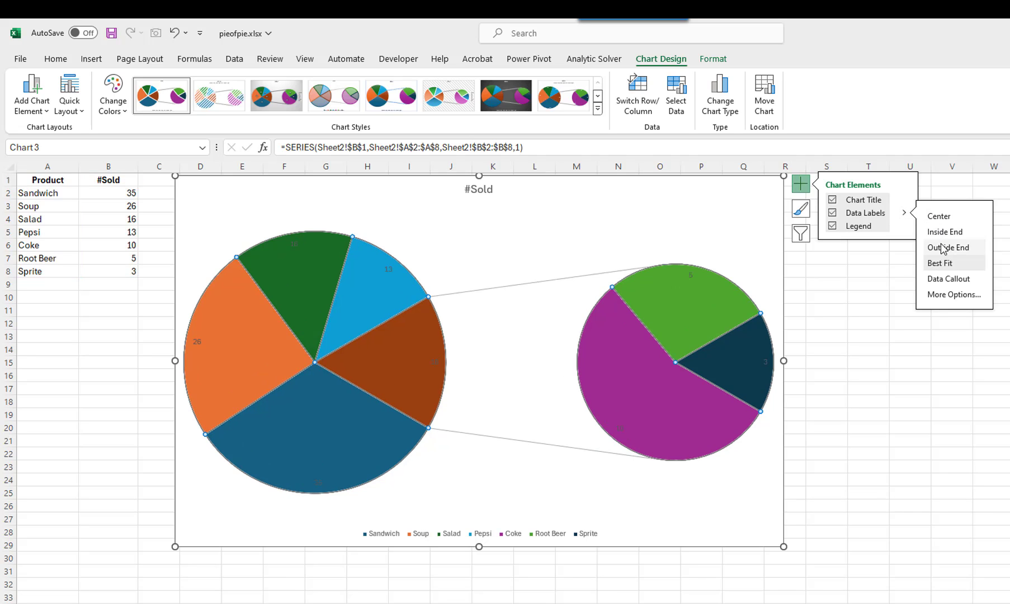
left_click(947, 247)
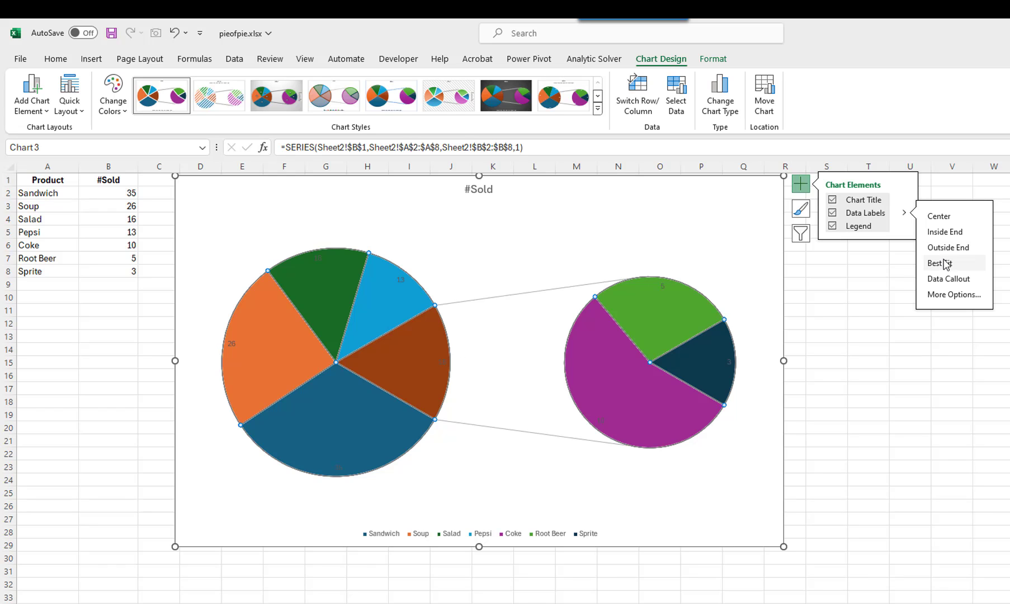
mouse_move(946, 266)
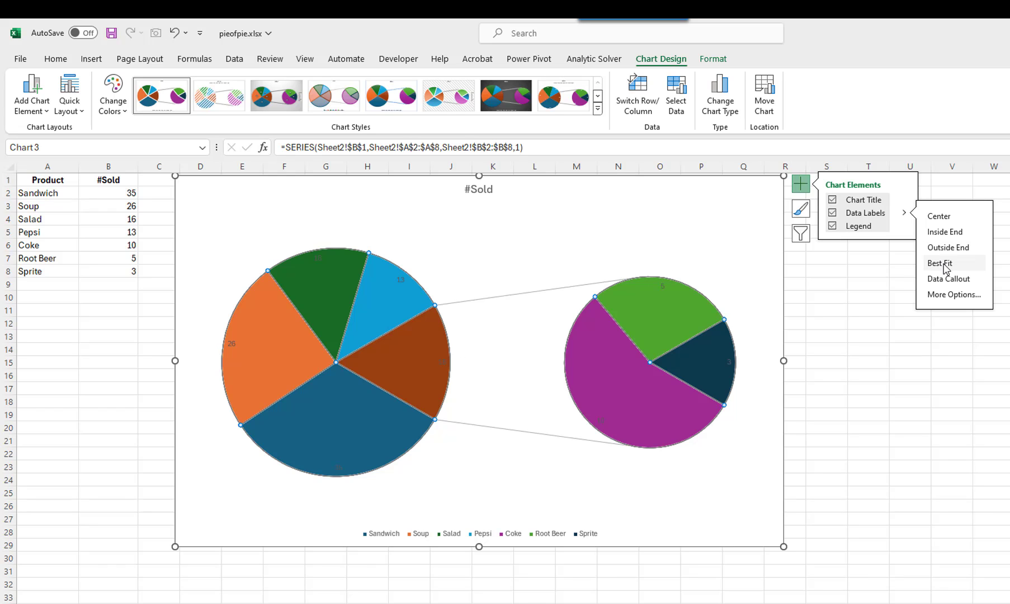
left_click(947, 278)
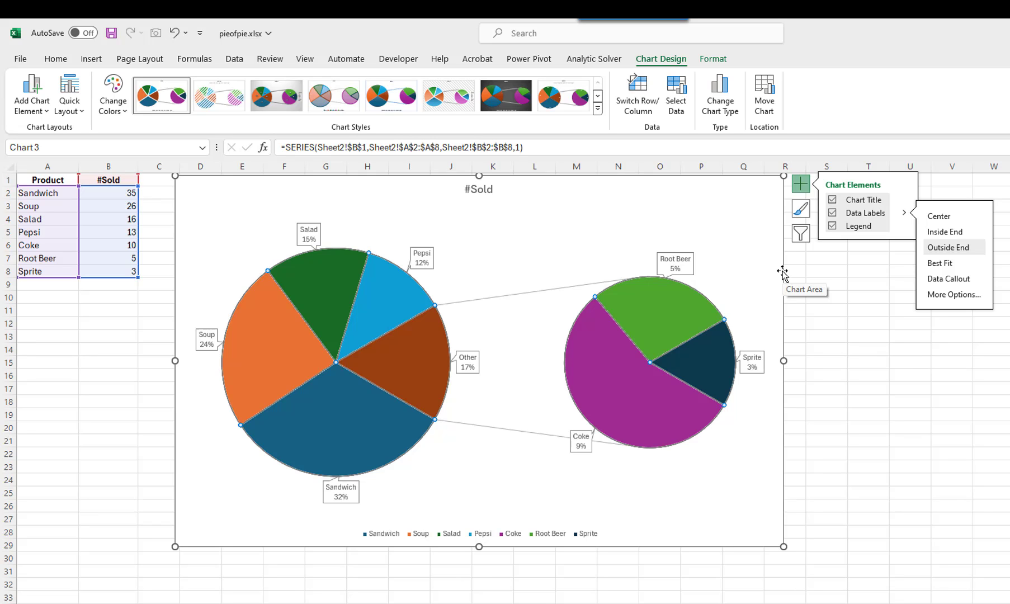
mouse_move(707, 339)
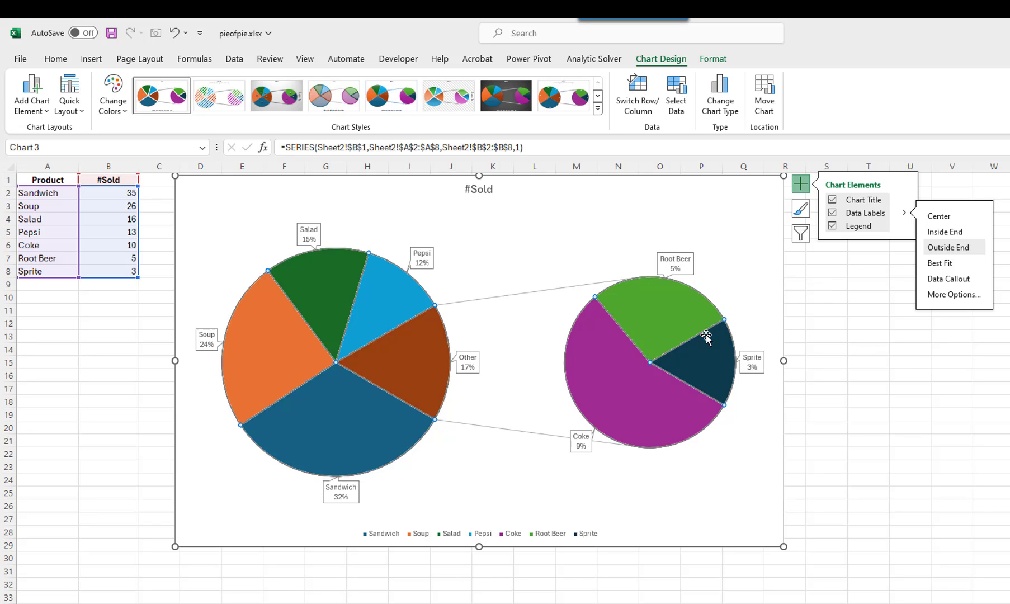
mouse_move(680, 330)
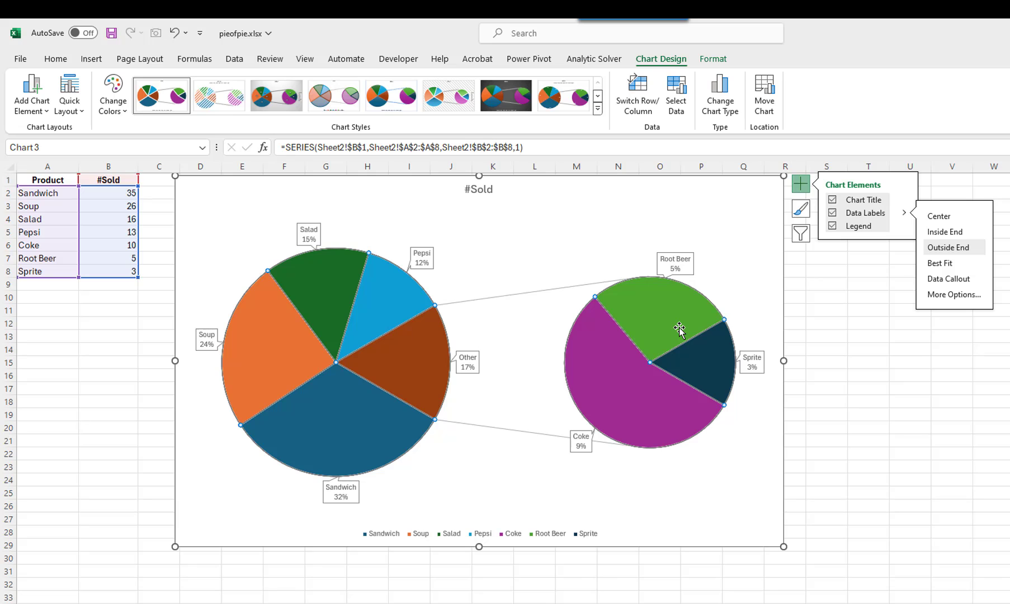
- In Format Data Labels show Category Name, Value and Percentage on every slice
right_click(680, 330)
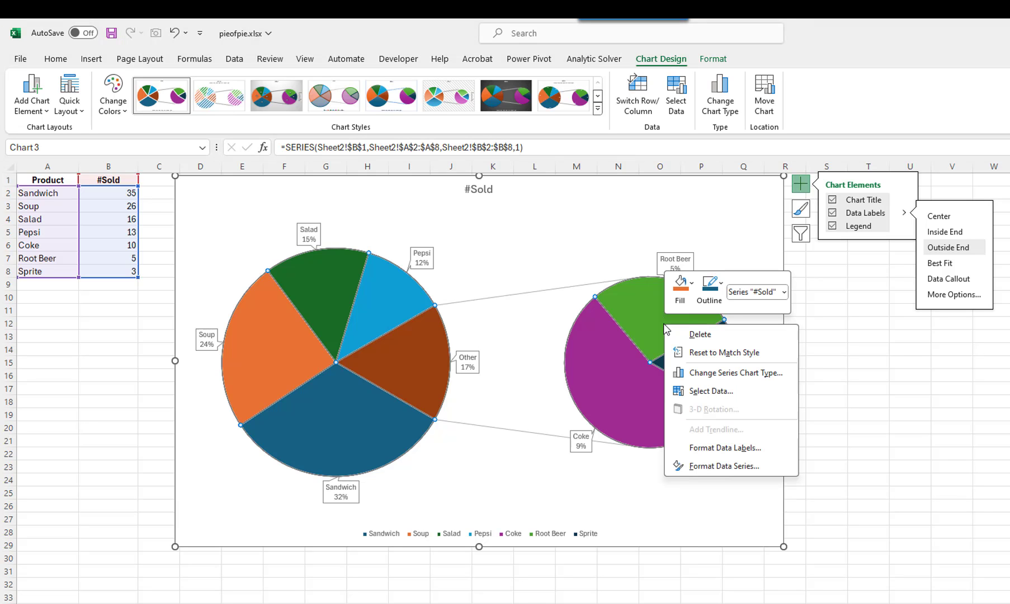
mouse_move(708, 443)
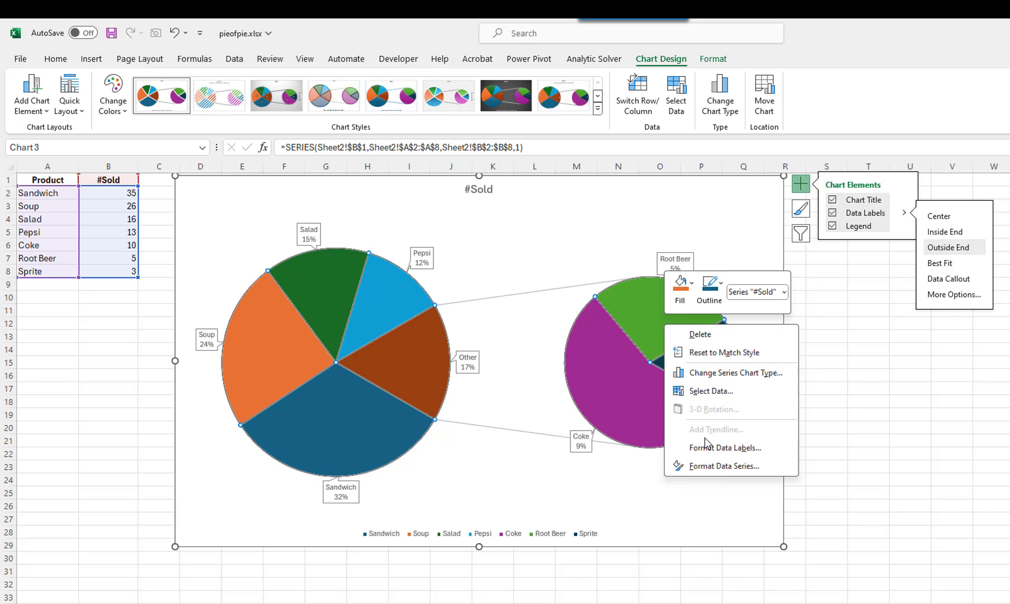
left_click(725, 447)
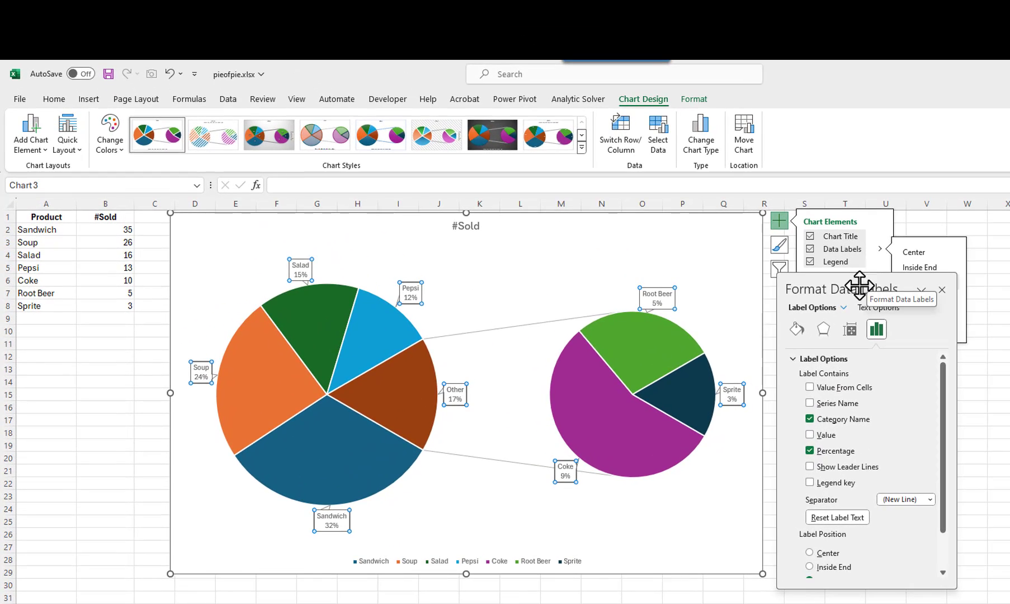
left_click(810, 435)
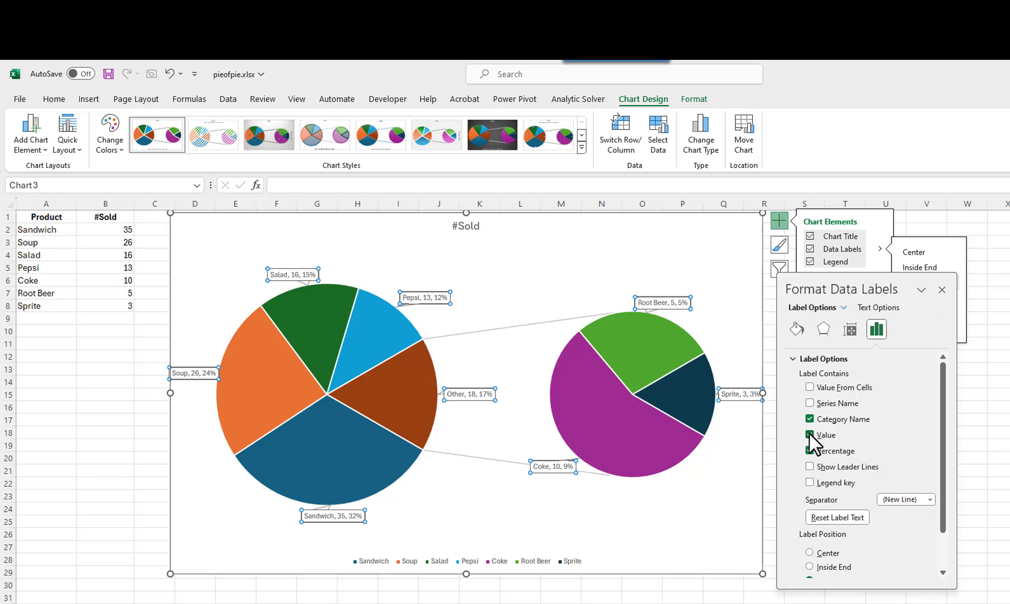
left_click(810, 451)
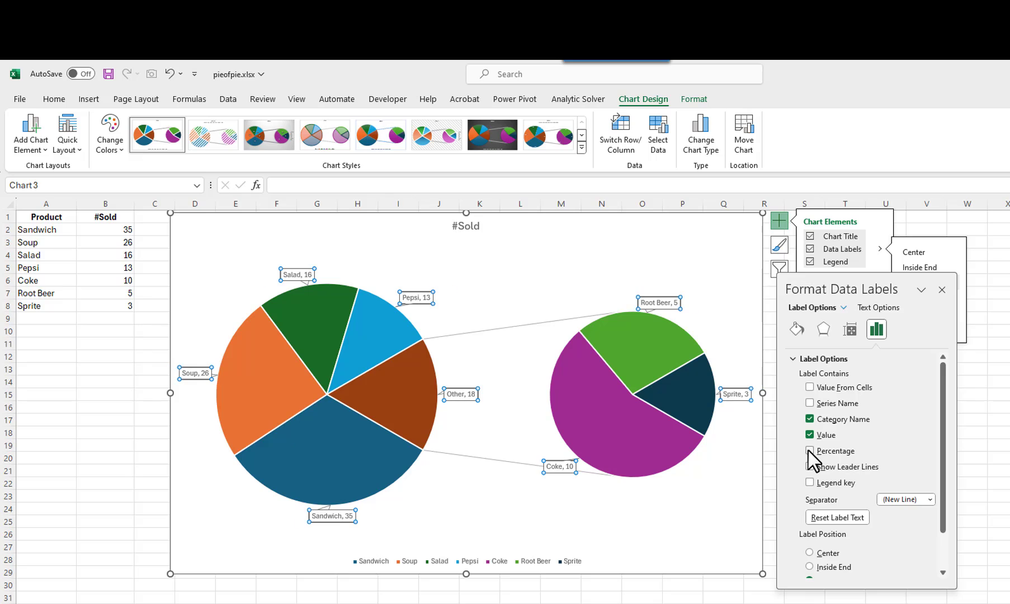
left_click(810, 451)
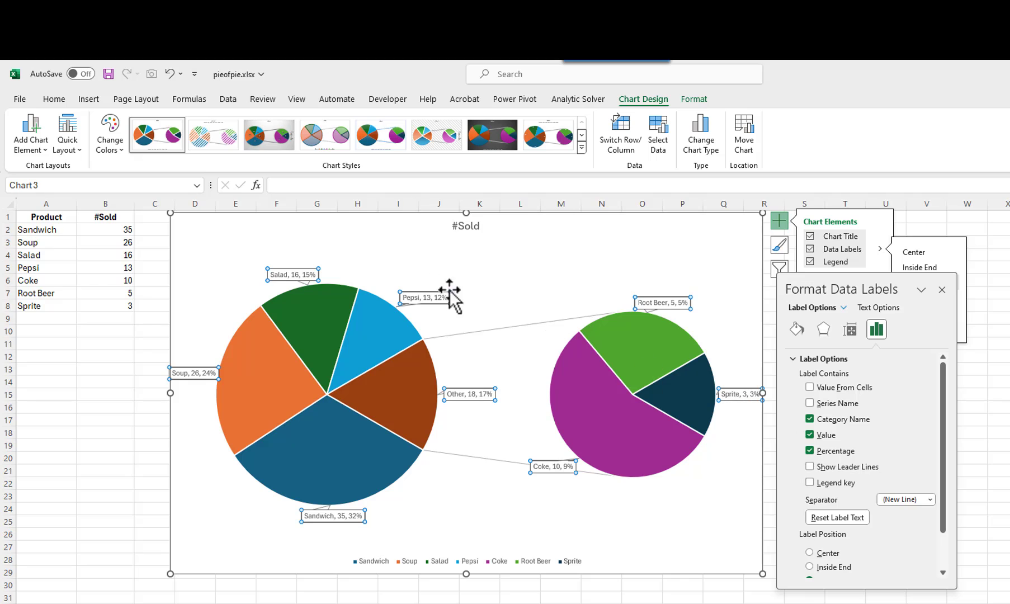
mouse_move(61, 110)
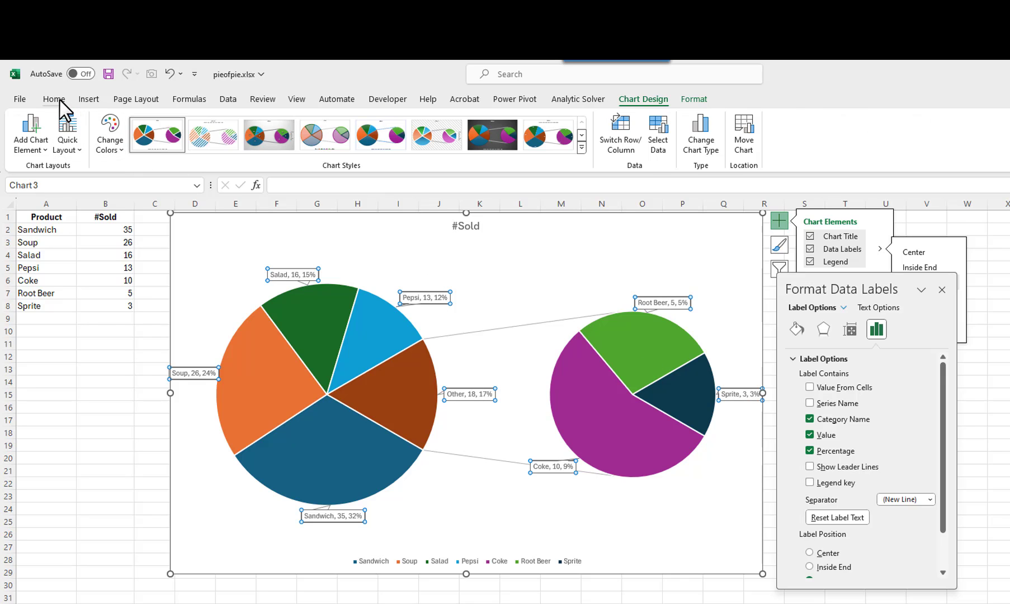
- Set the data label font size to 11
left_click(52, 100)
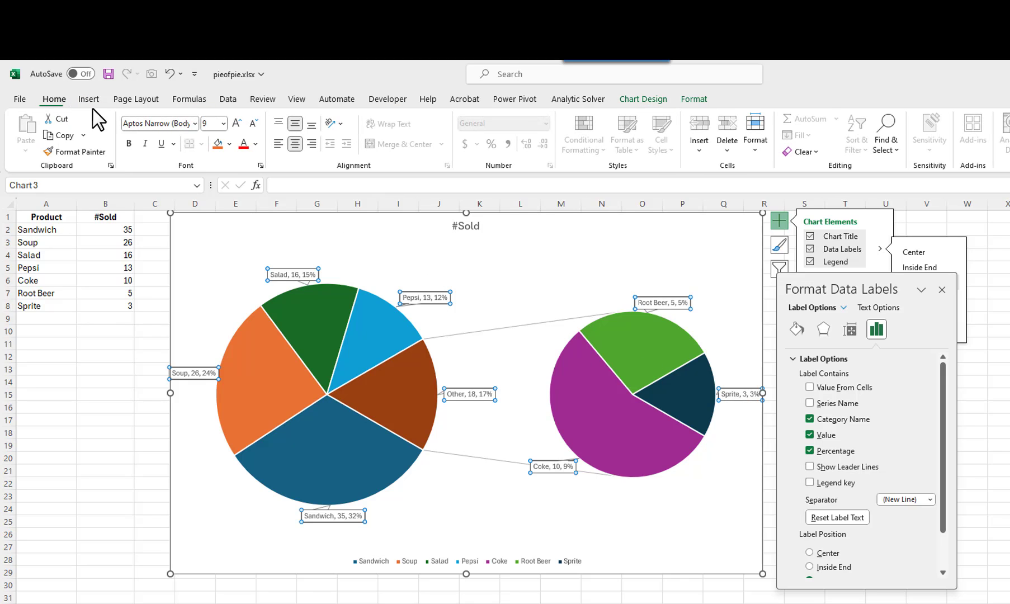
left_click(223, 123)
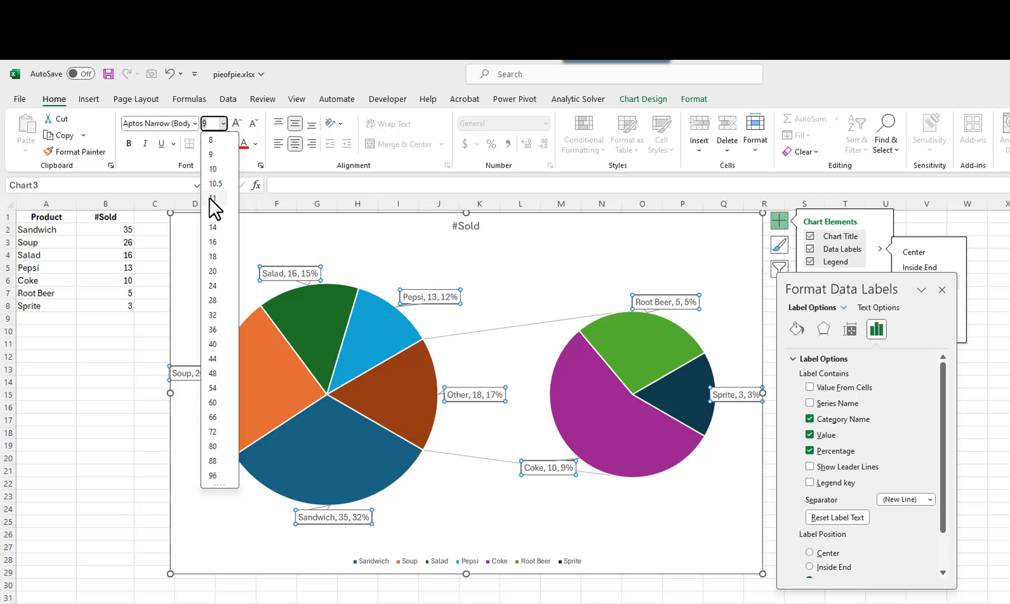
left_click(215, 198)
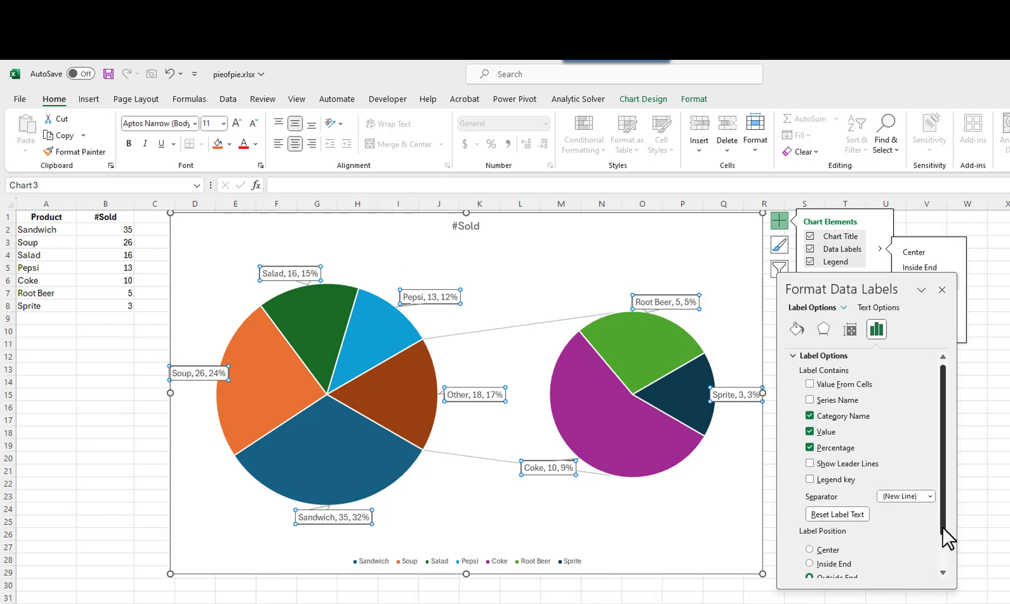
- Try Center and Inside End label positions, then settle on Outside End
scroll("down", 3)
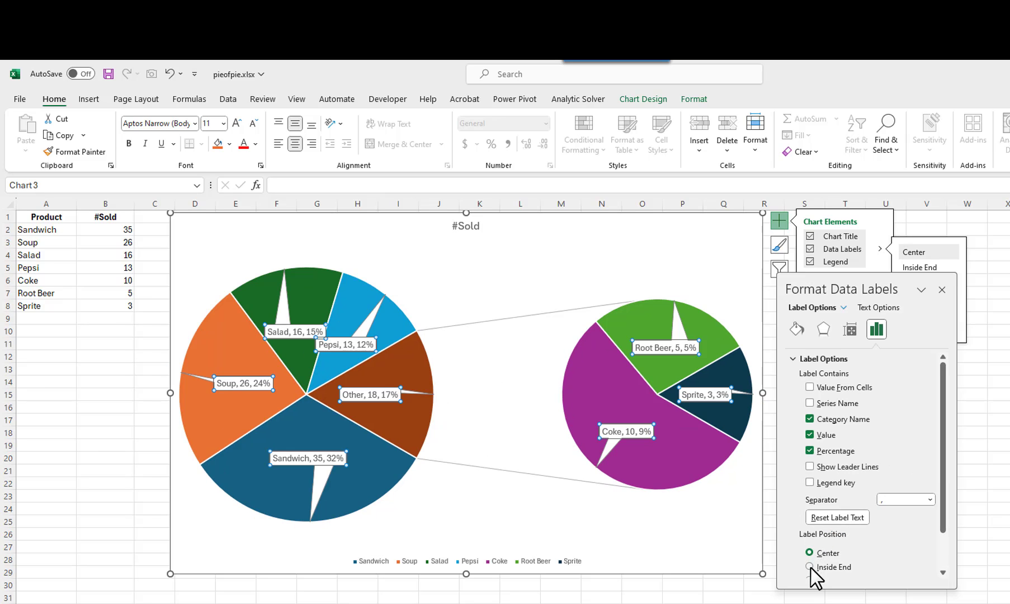
left_click(810, 567)
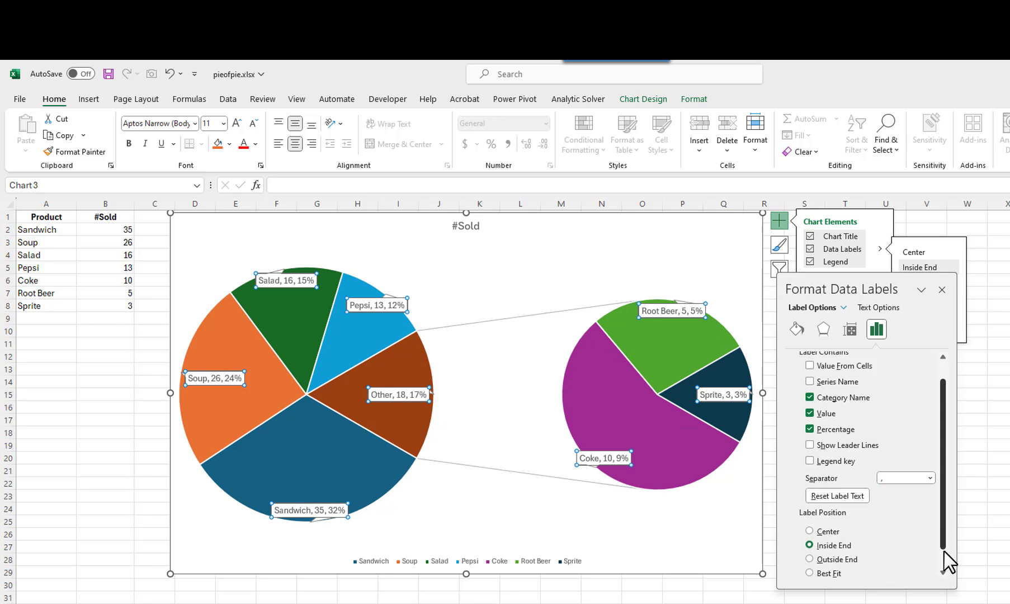
left_click(809, 538)
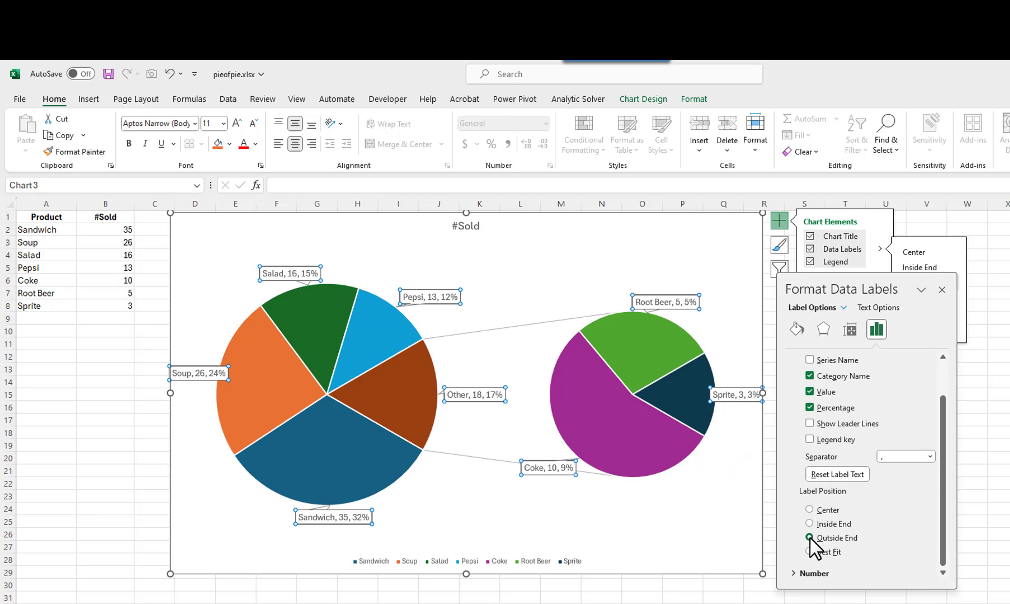
left_click(808, 538)
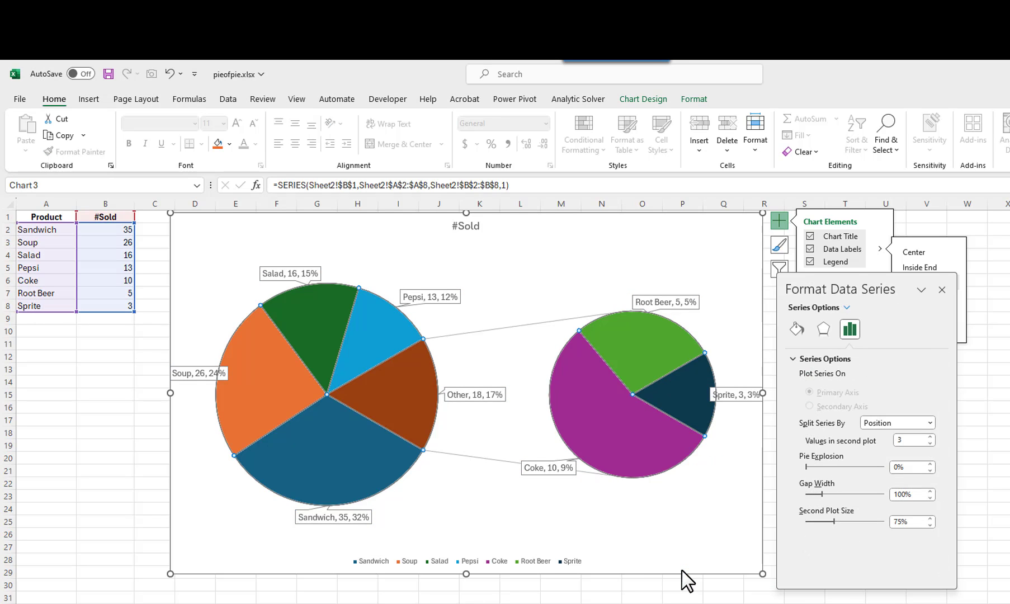
mouse_move(685, 579)
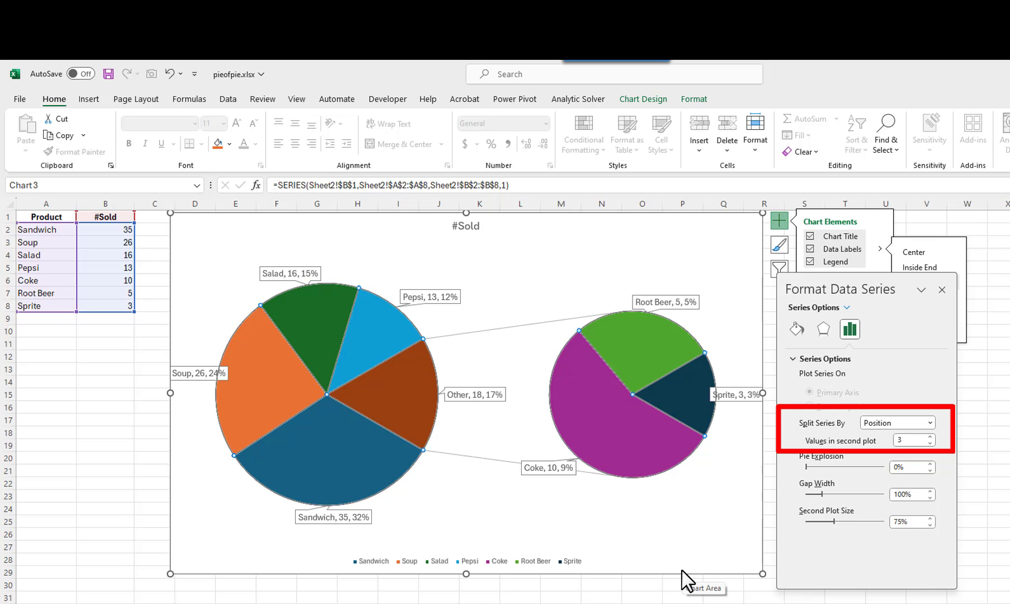
mouse_move(927, 462)
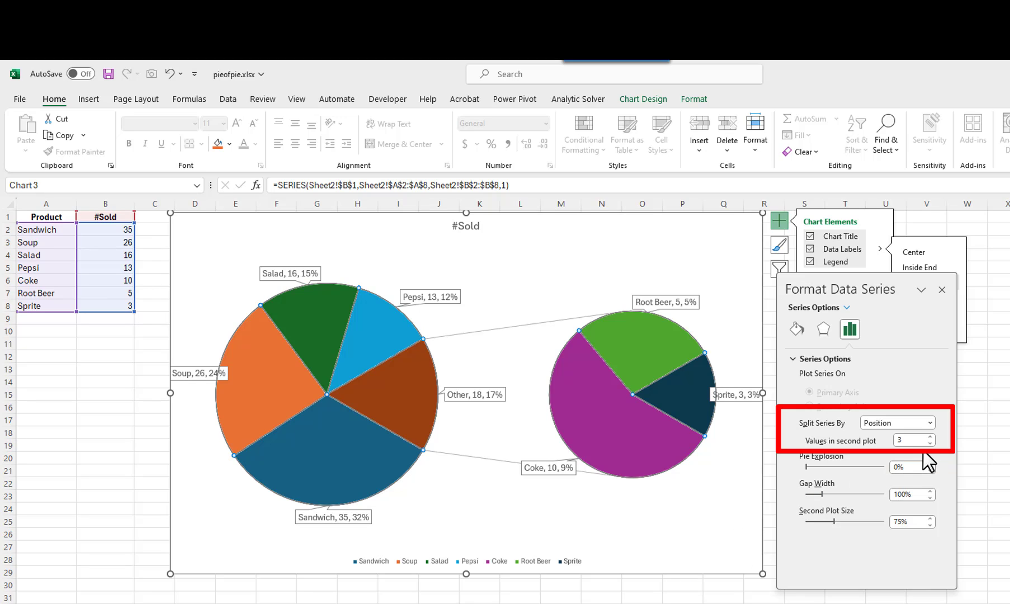
- Try a Position split with 4 values, then split the series by Percentage value at 13%
left_click(924, 436)
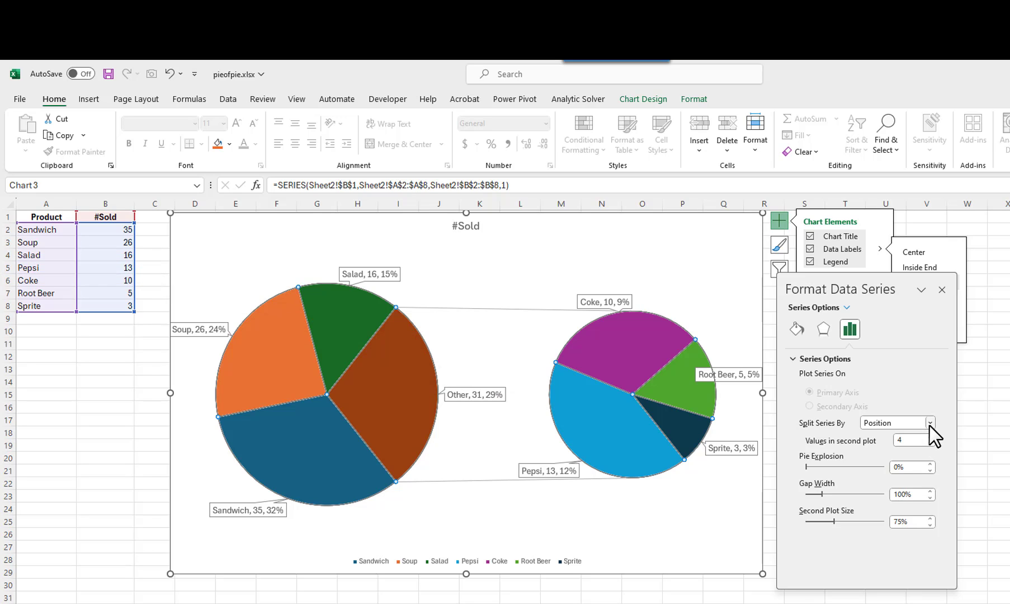
left_click(895, 422)
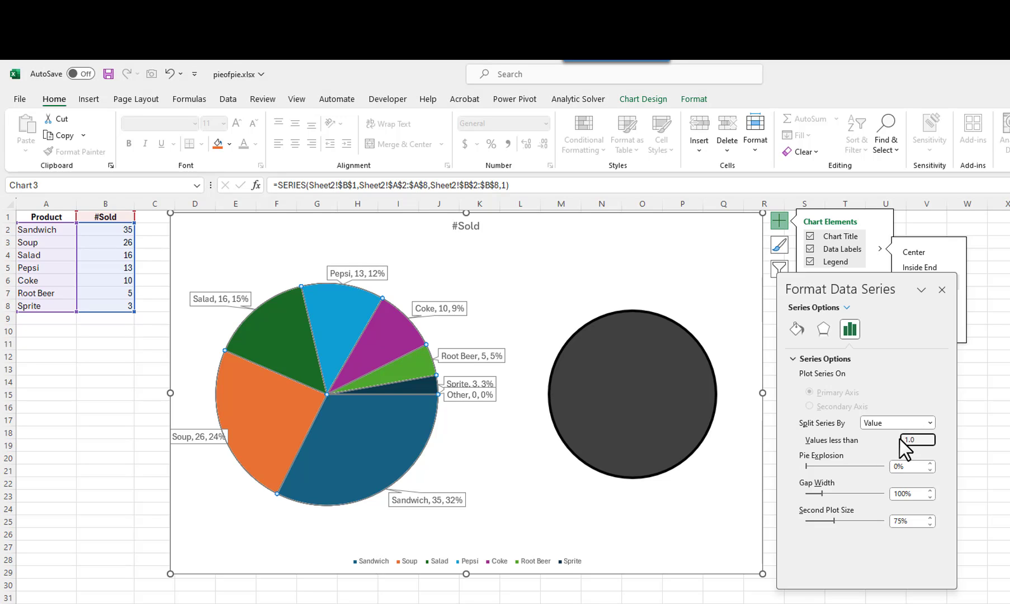
triple_click(912, 439)
type("6")
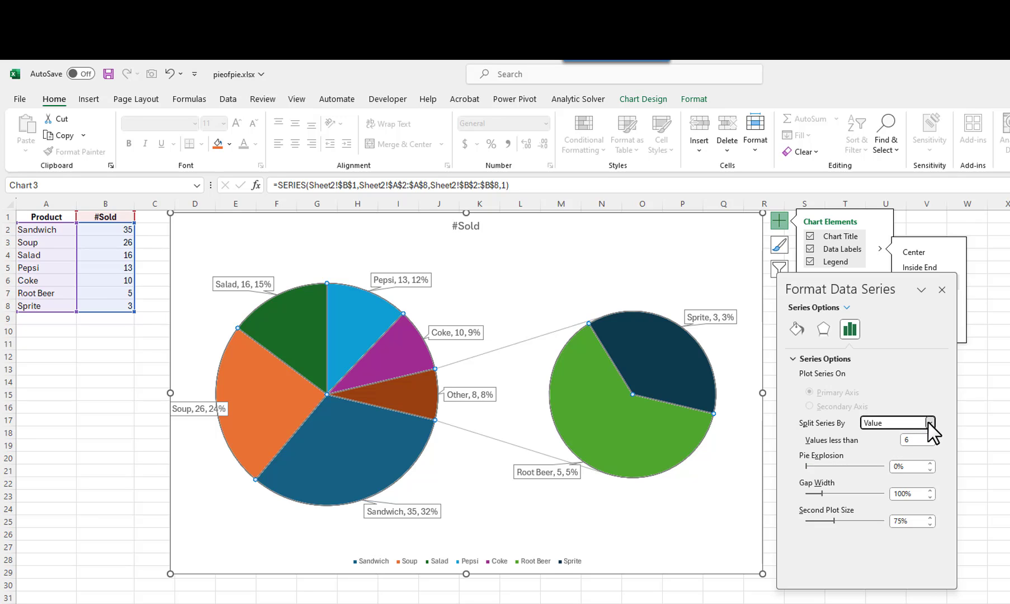
left_click(931, 423)
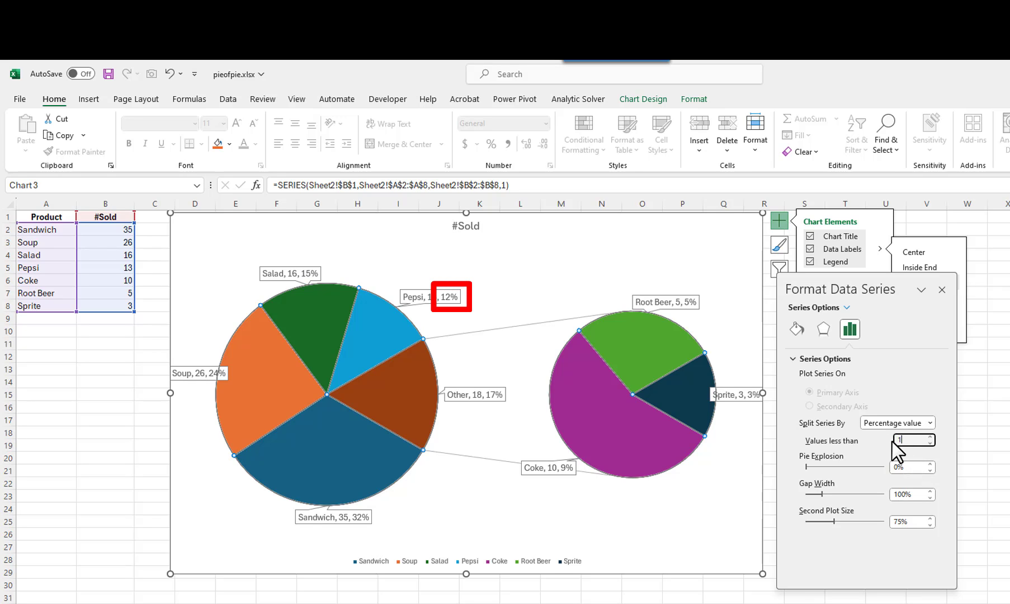
type("13%")
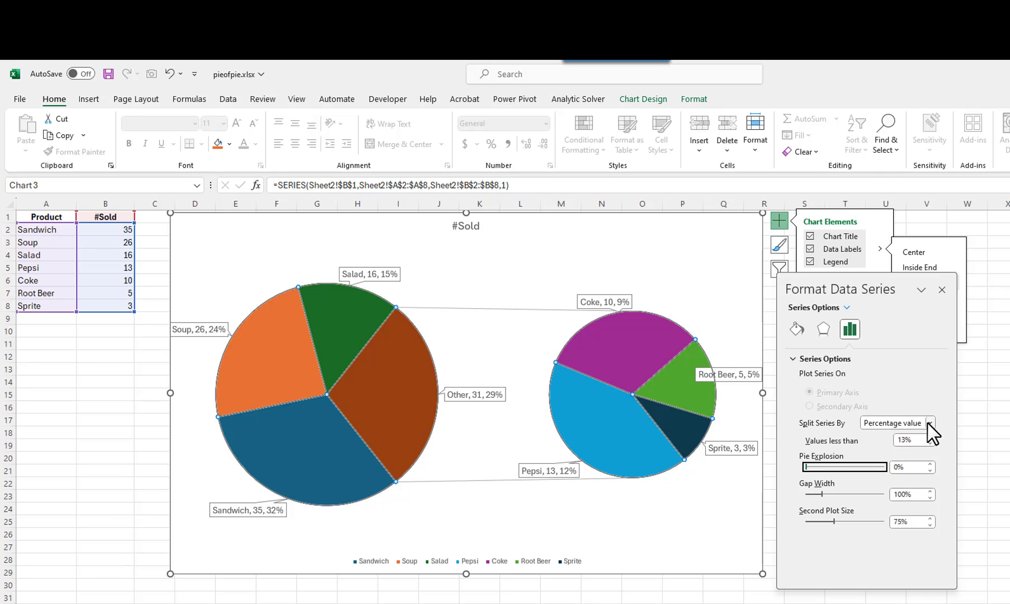
- Set Split Series By to Custom and select the Pepsi slice in the second pie
left_click(929, 423)
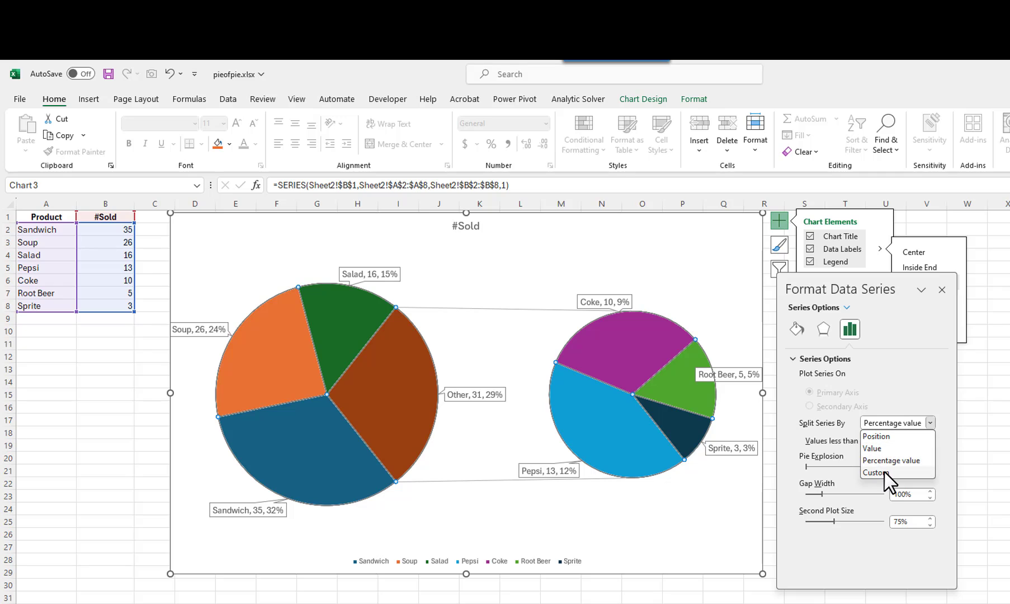
left_click(875, 472)
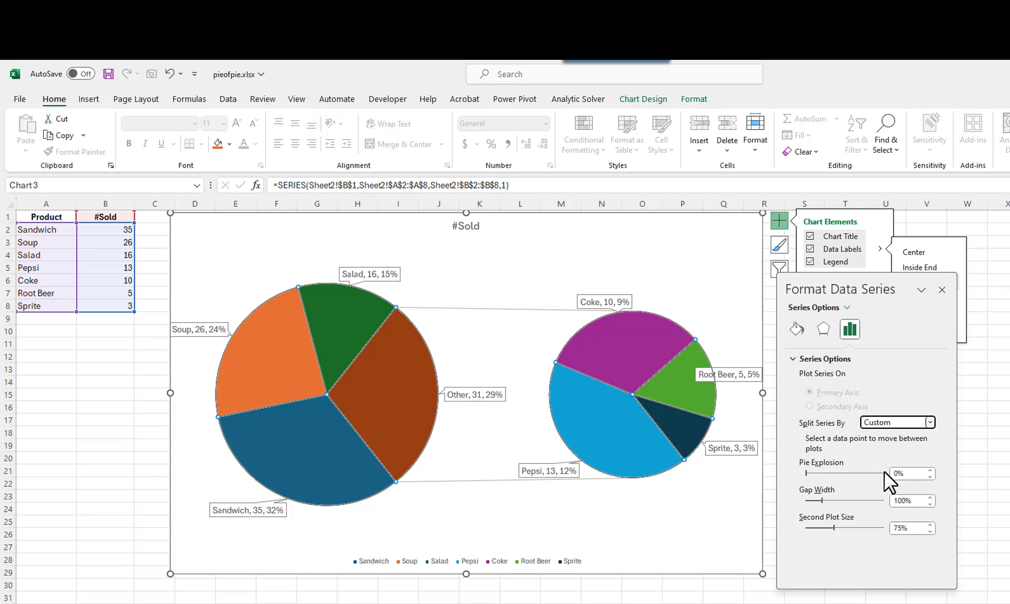
mouse_move(834, 473)
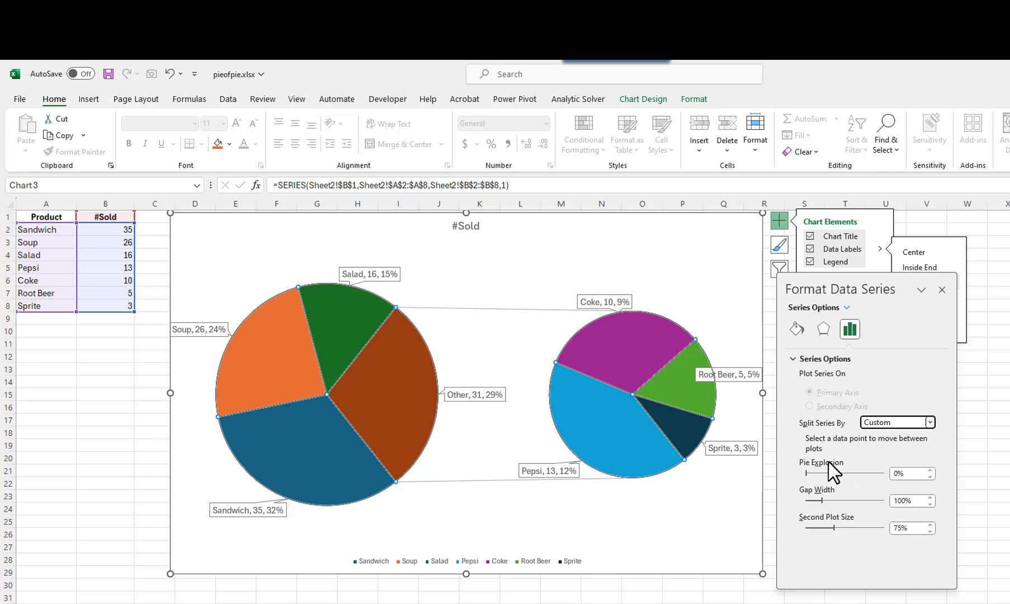
left_click(608, 425)
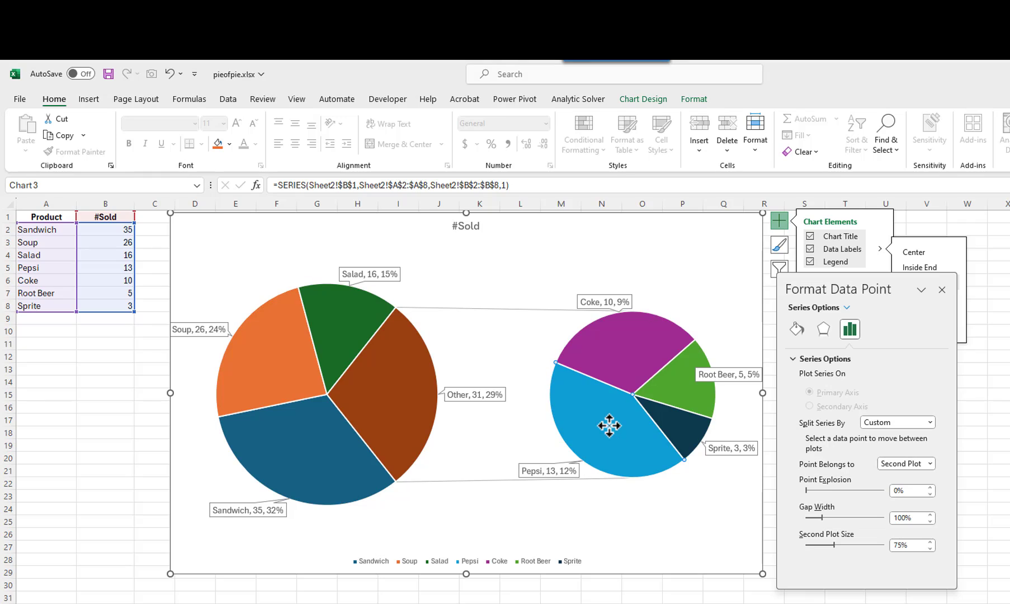
mouse_move(922, 468)
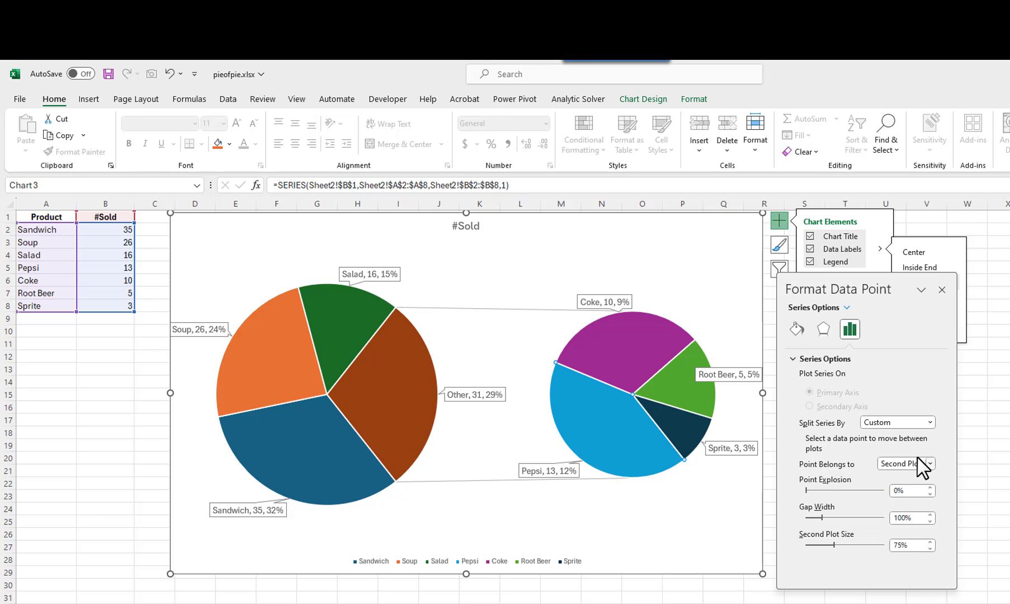
- Move Pepsi to the first plot, then return it to the second plot
left_click(930, 463)
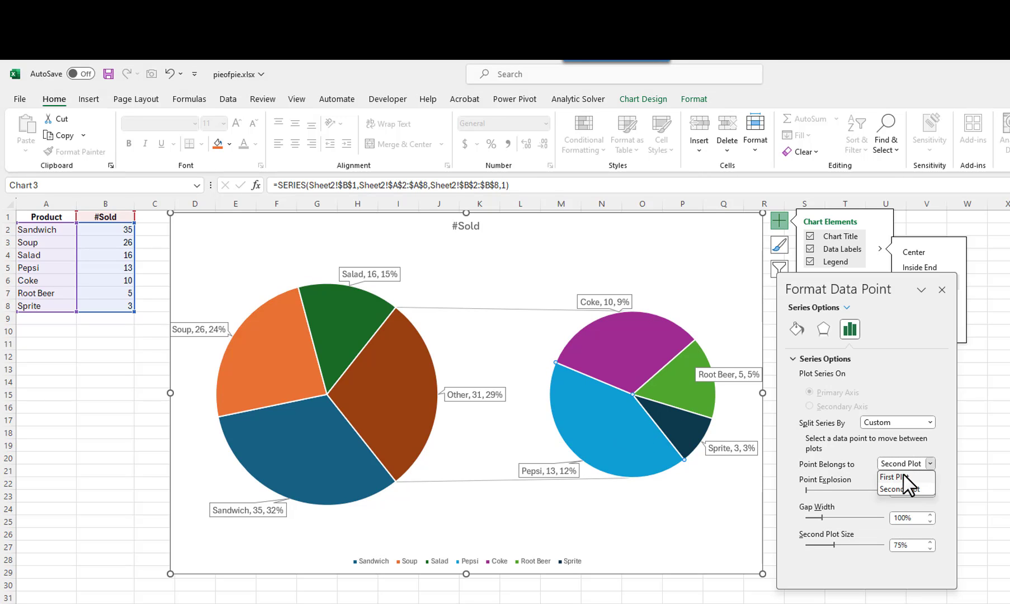
left_click(897, 477)
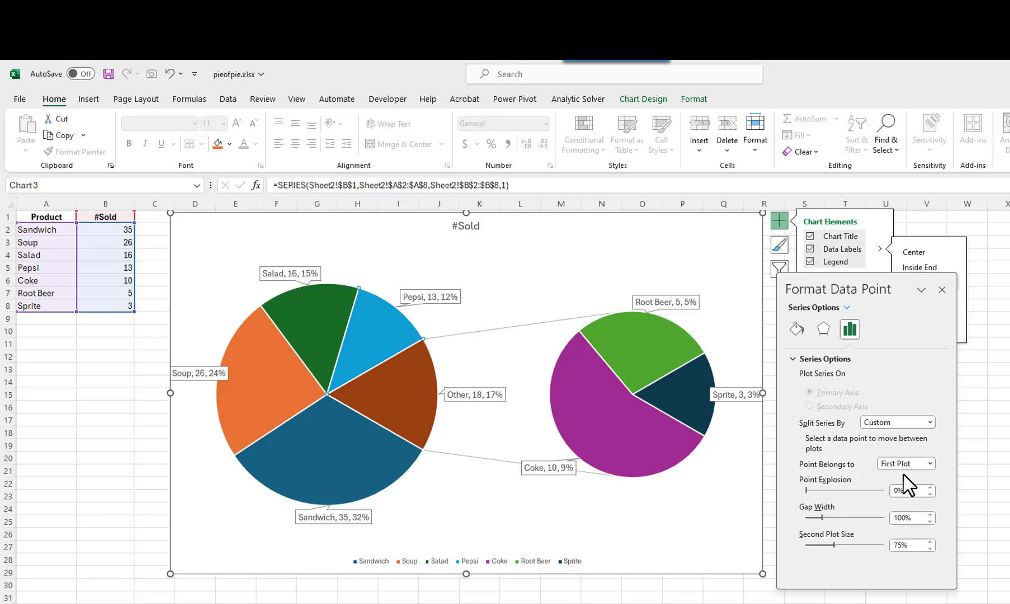
left_click(902, 463)
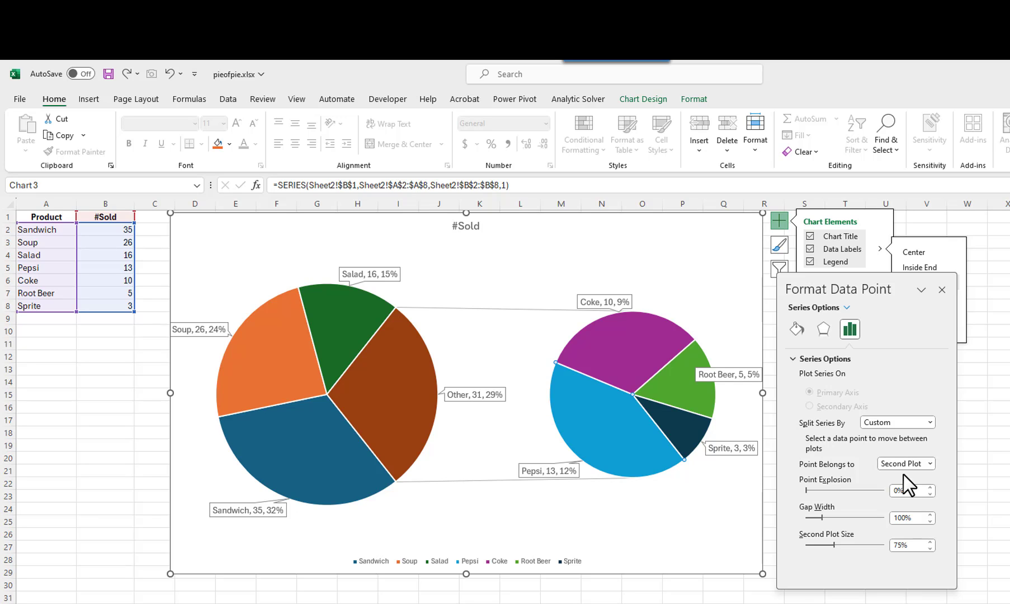
mouse_move(849, 484)
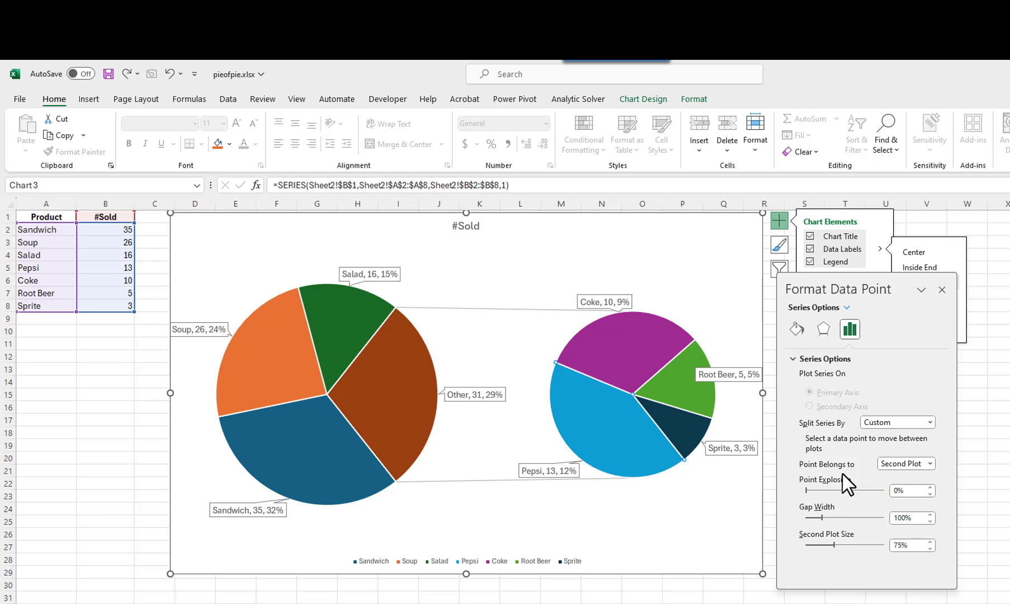
- Edit the combined slice's label to read Drinks instead of Other
left_click(472, 394)
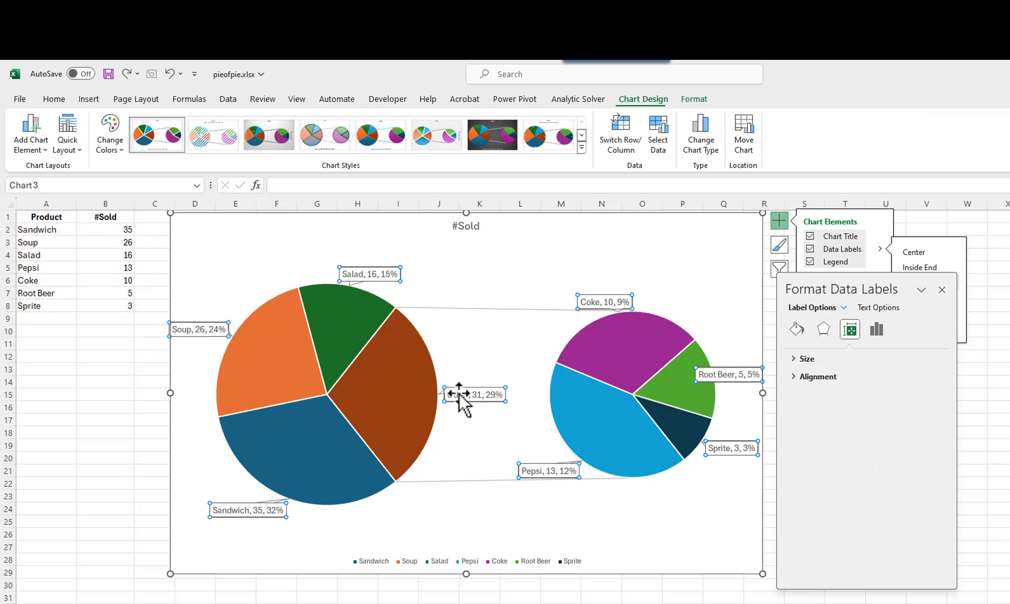
left_click(476, 394)
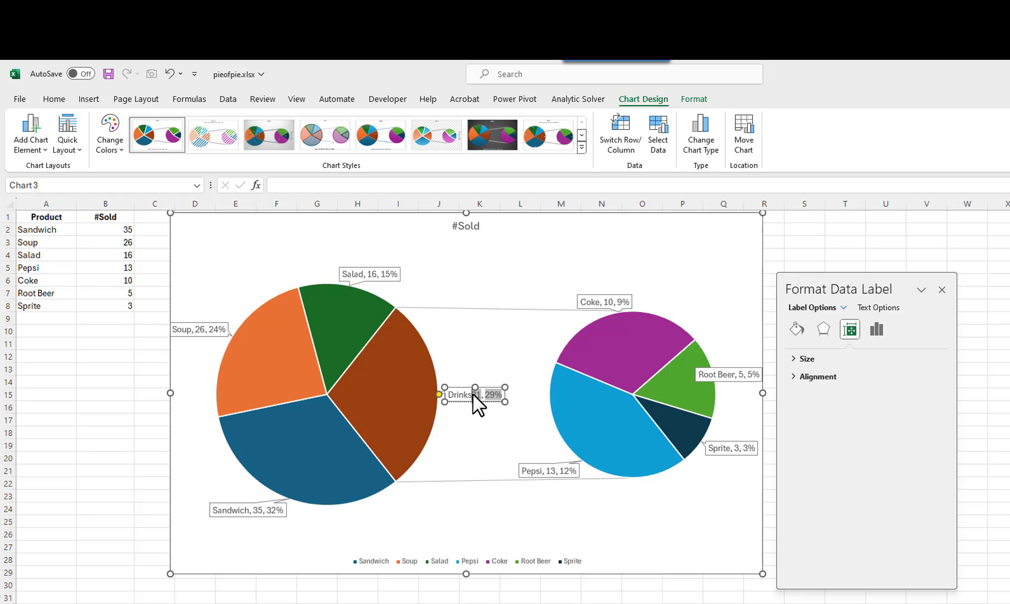
mouse_move(473, 428)
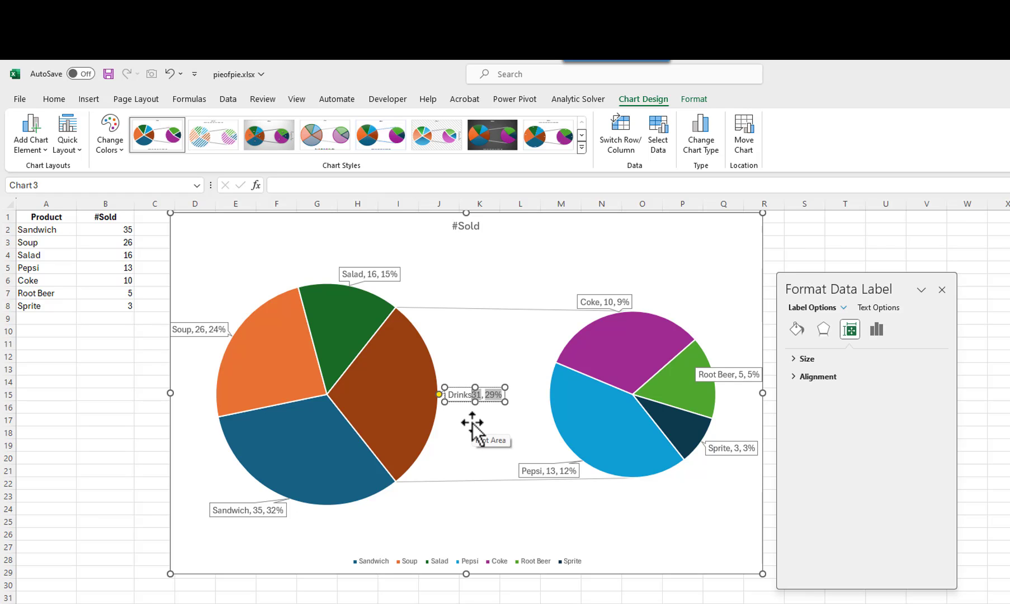
left_click(366, 403)
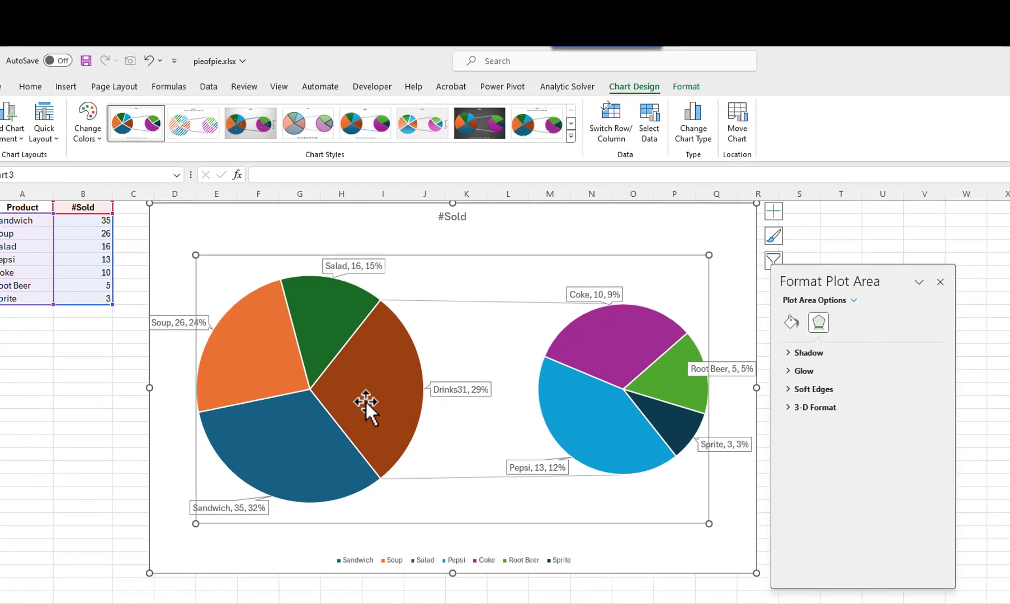
- Set Gap Width 51%, Second Plot Size 55%, and explode the Drinks slice 16%
right_click(365, 403)
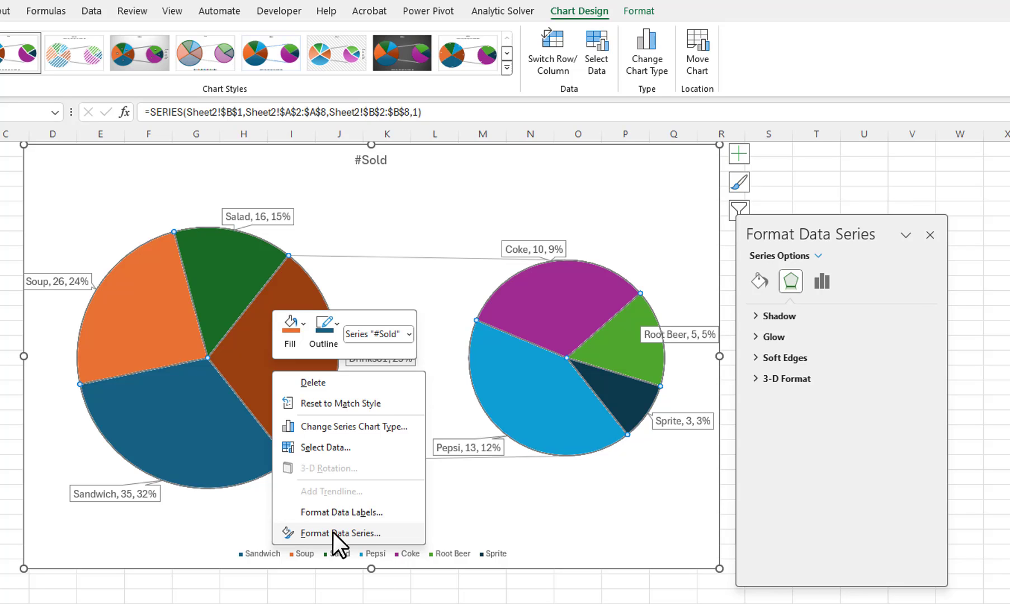
left_click(343, 533)
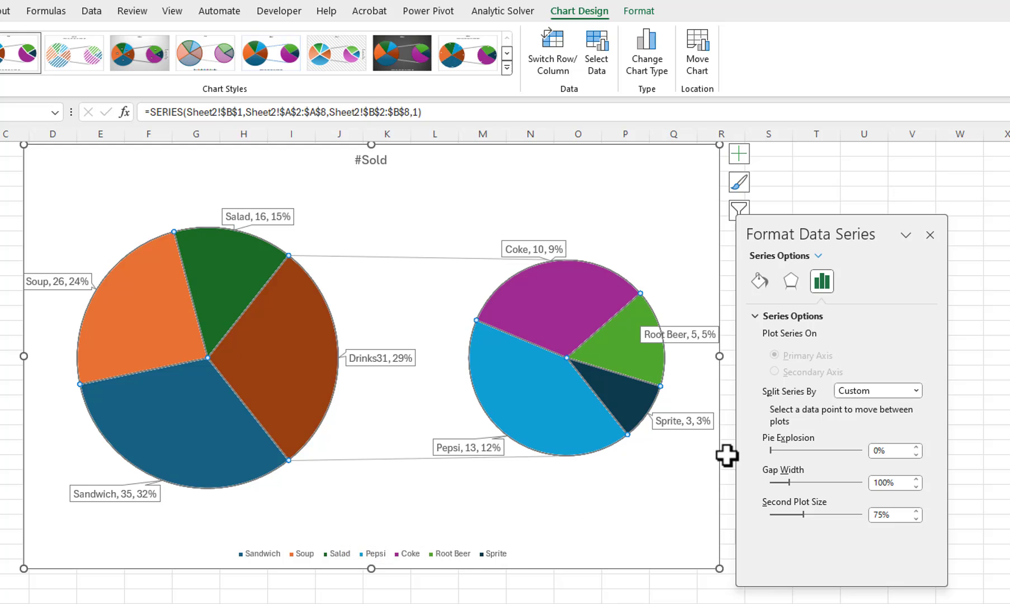
mouse_move(778, 461)
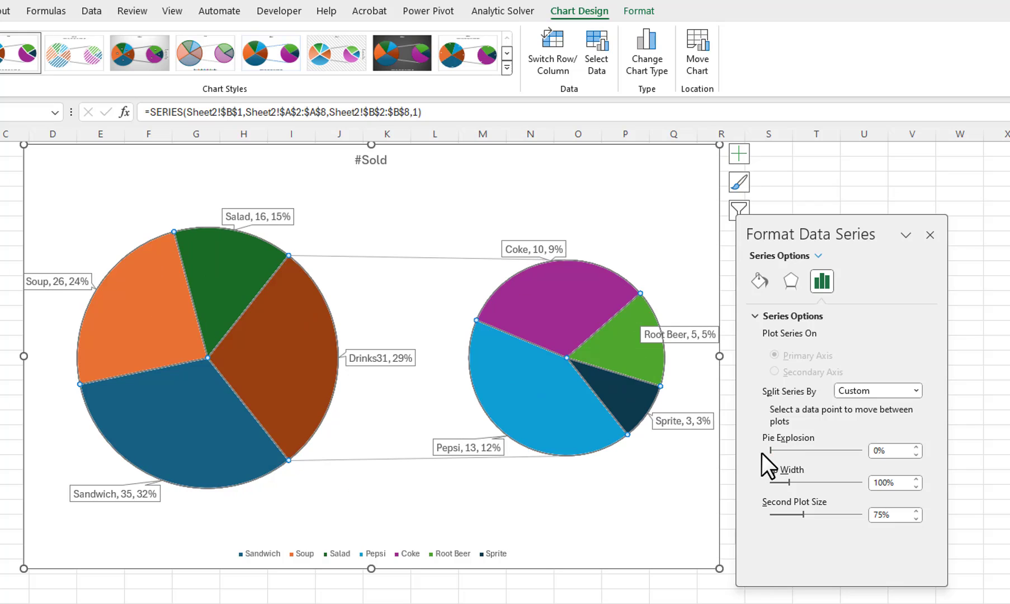
mouse_move(778, 488)
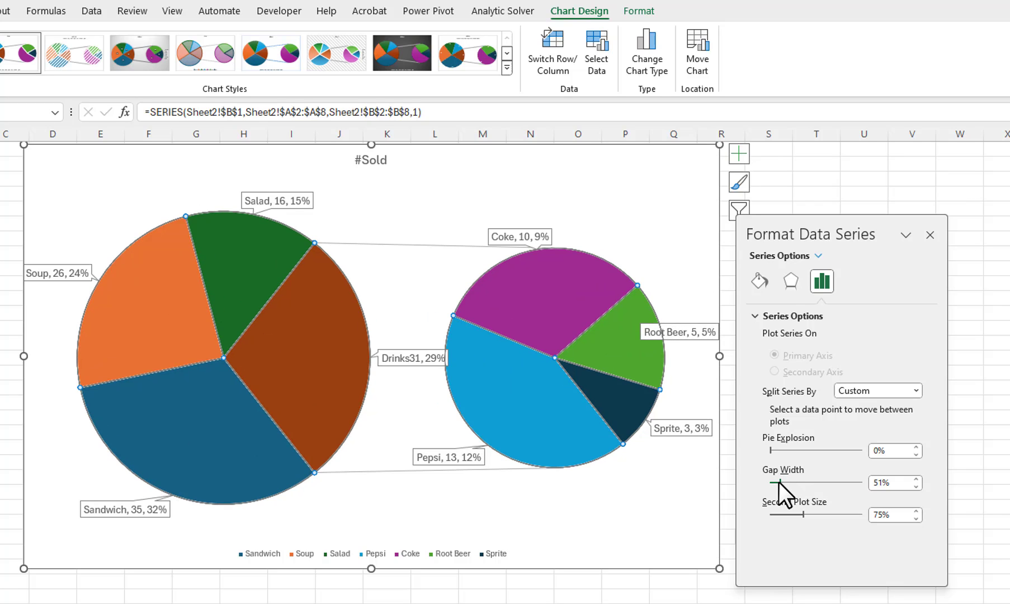
mouse_move(834, 520)
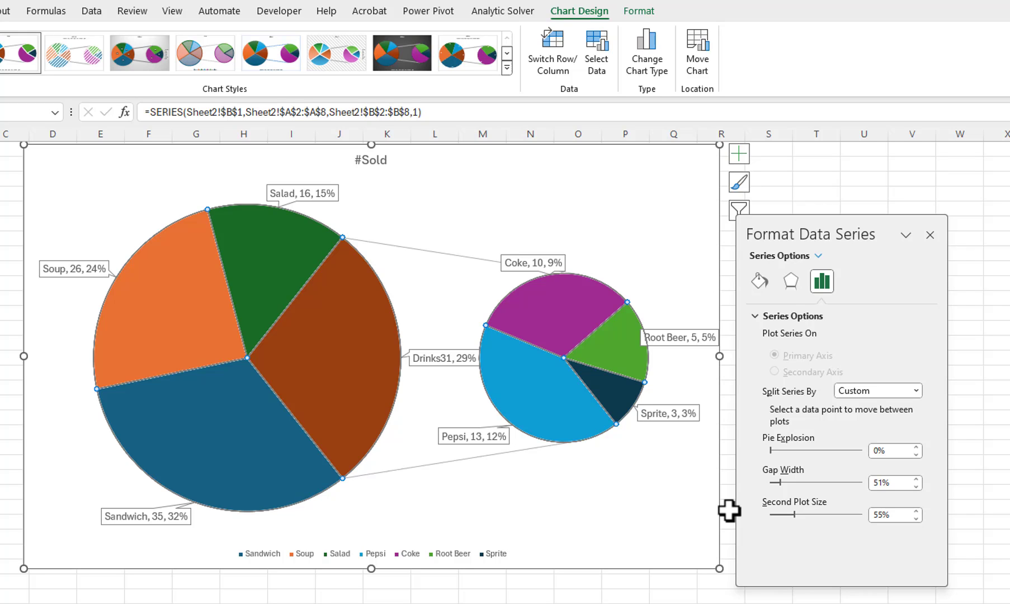
mouse_move(439, 386)
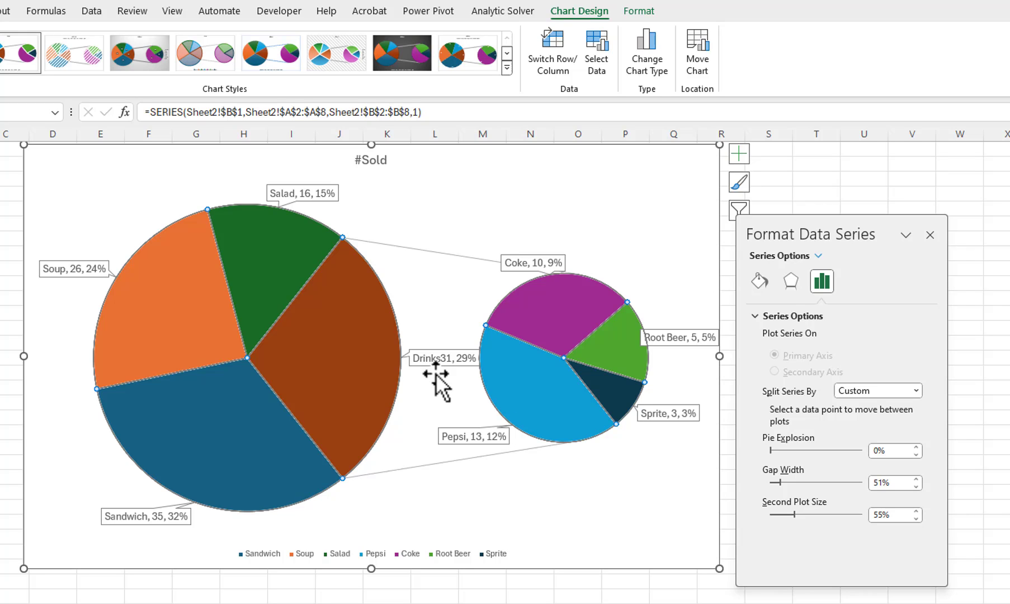
left_click(360, 370)
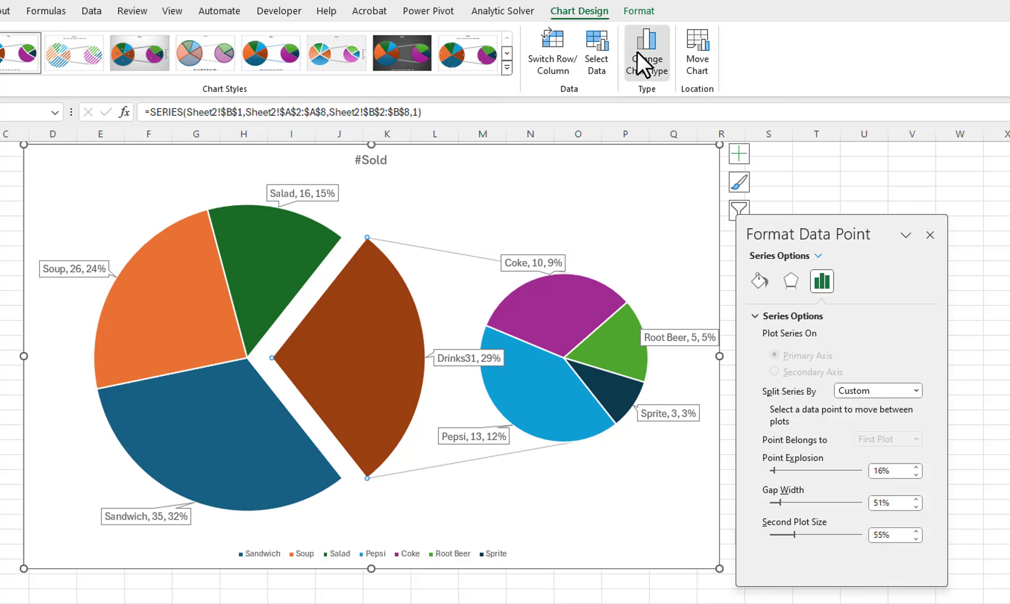
- Change the chart type to Bar of Pie via All Charts > Pie
left_click(647, 54)
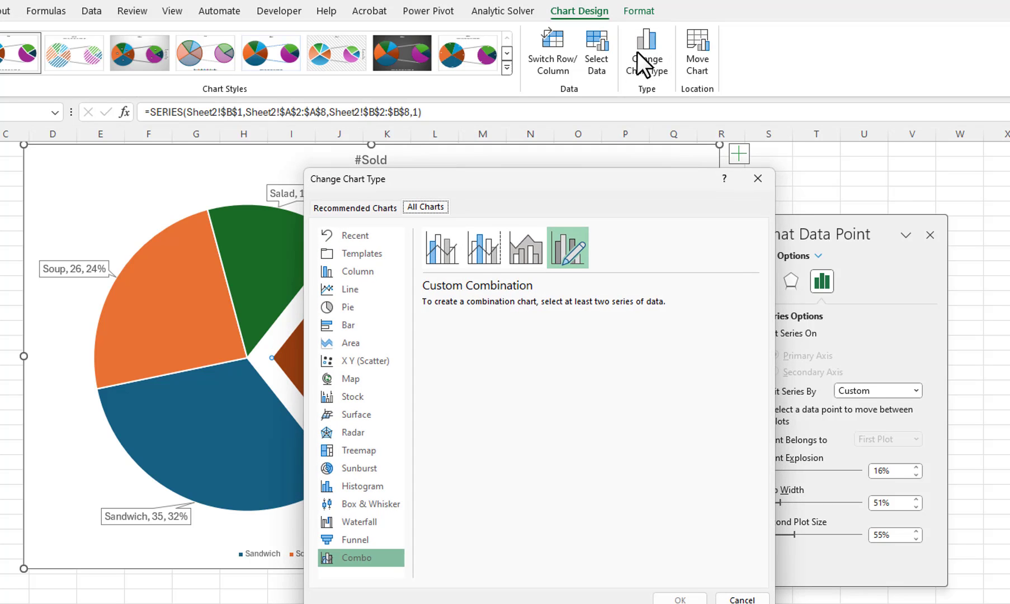
mouse_move(636, 69)
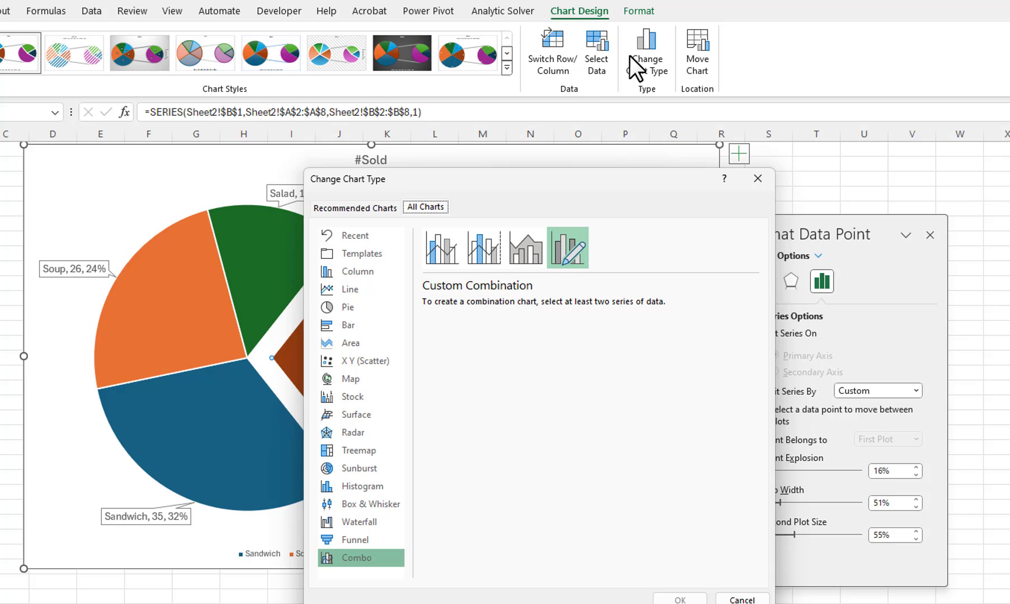
left_click(349, 308)
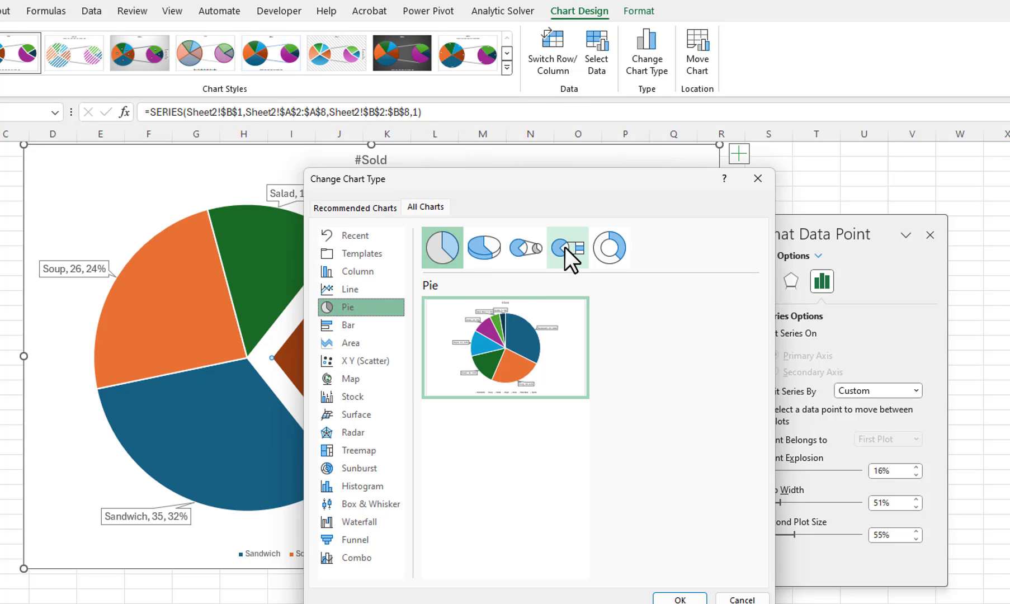
left_click(566, 246)
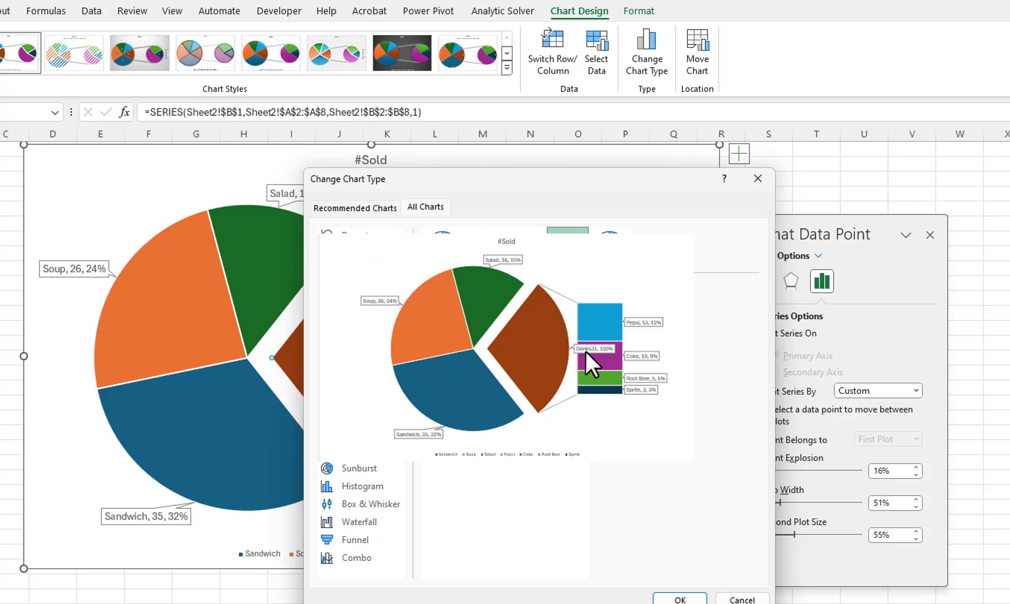
left_click(678, 599)
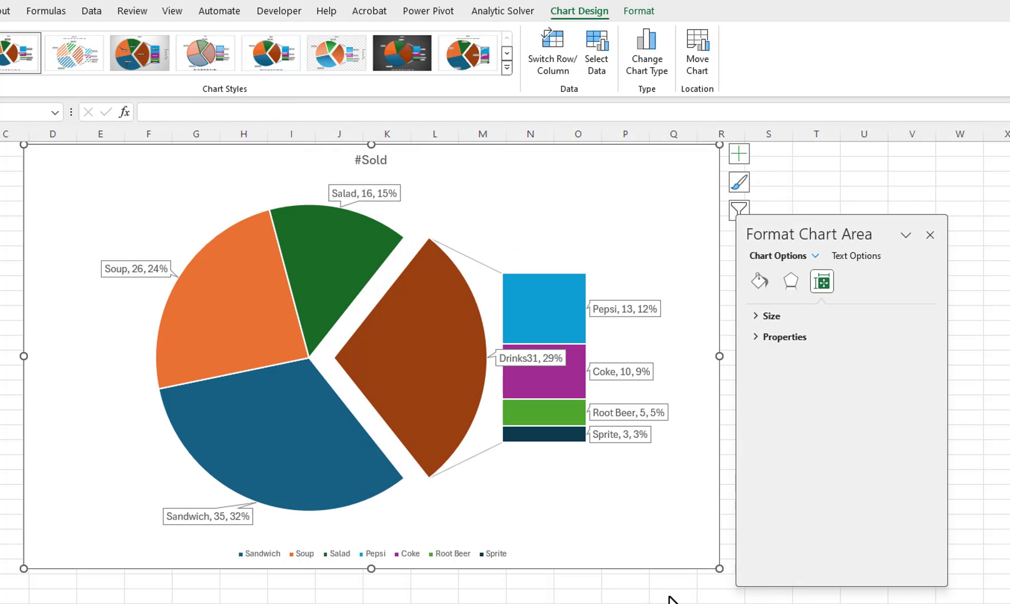
mouse_move(665, 587)
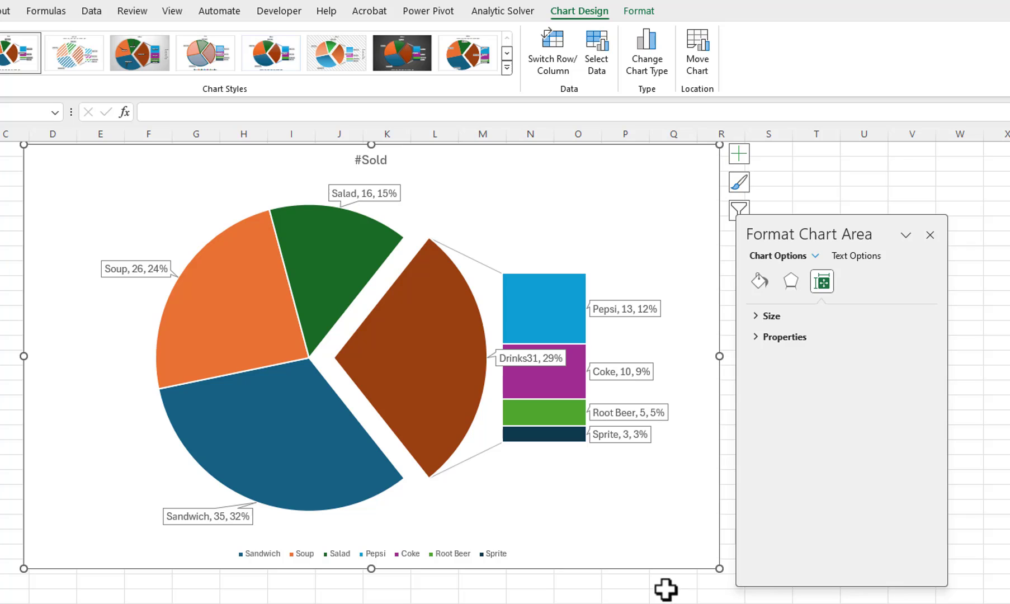
left_click(468, 53)
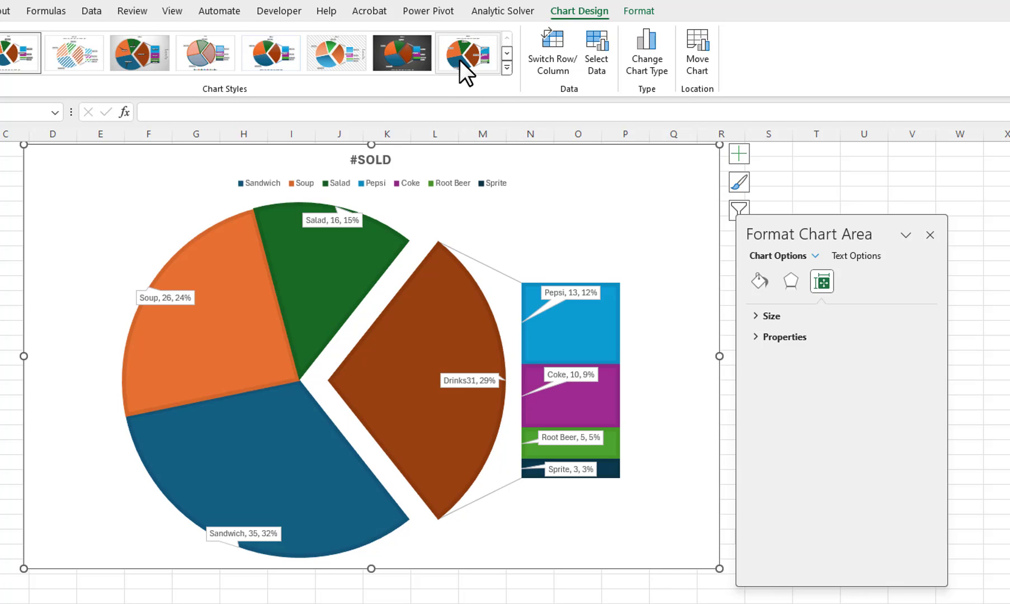
left_click(269, 52)
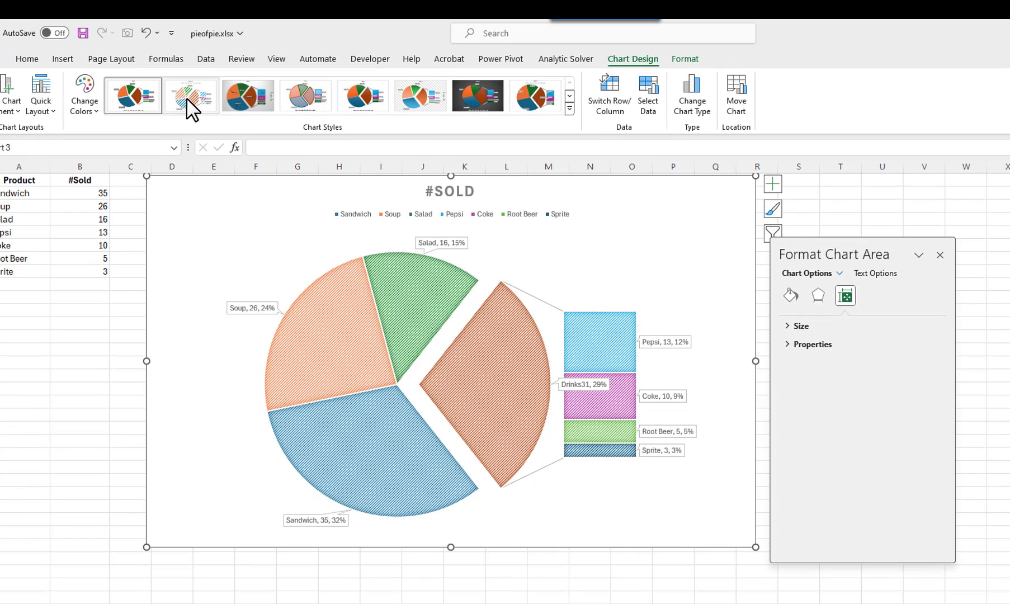
left_click(133, 95)
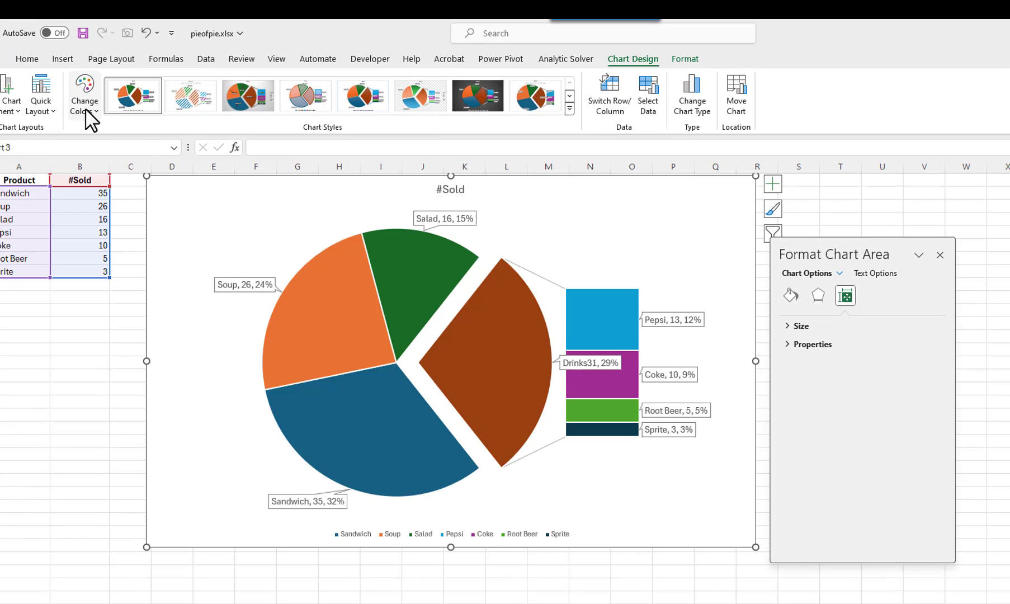
left_click(40, 93)
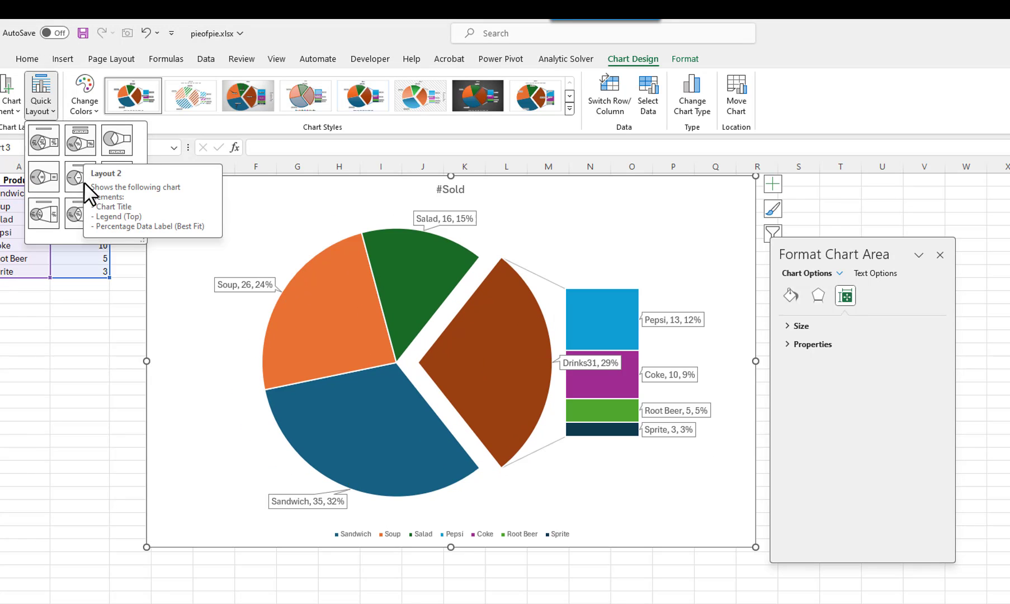
mouse_move(87, 120)
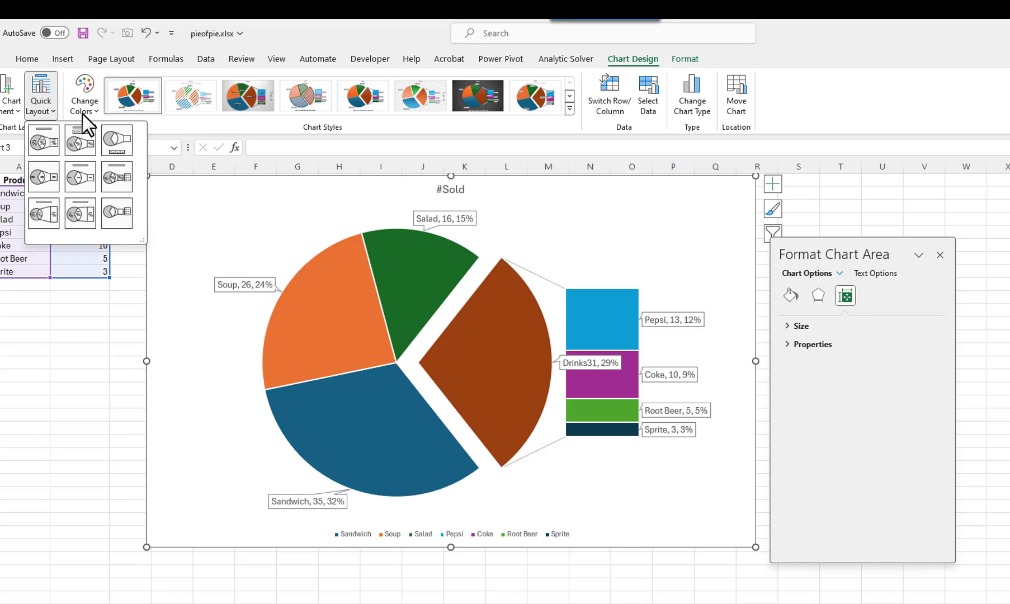
left_click(83, 95)
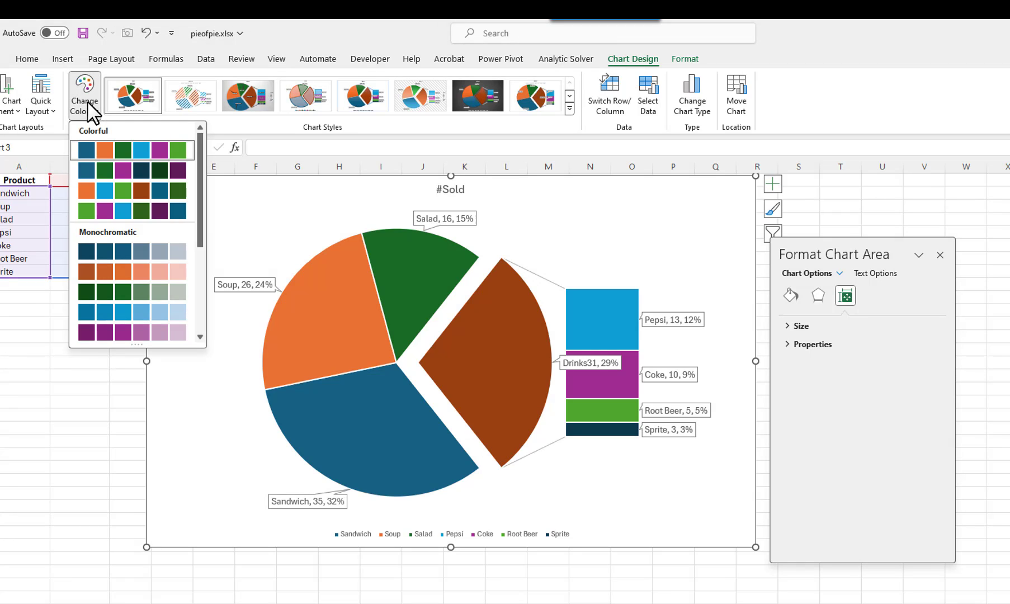